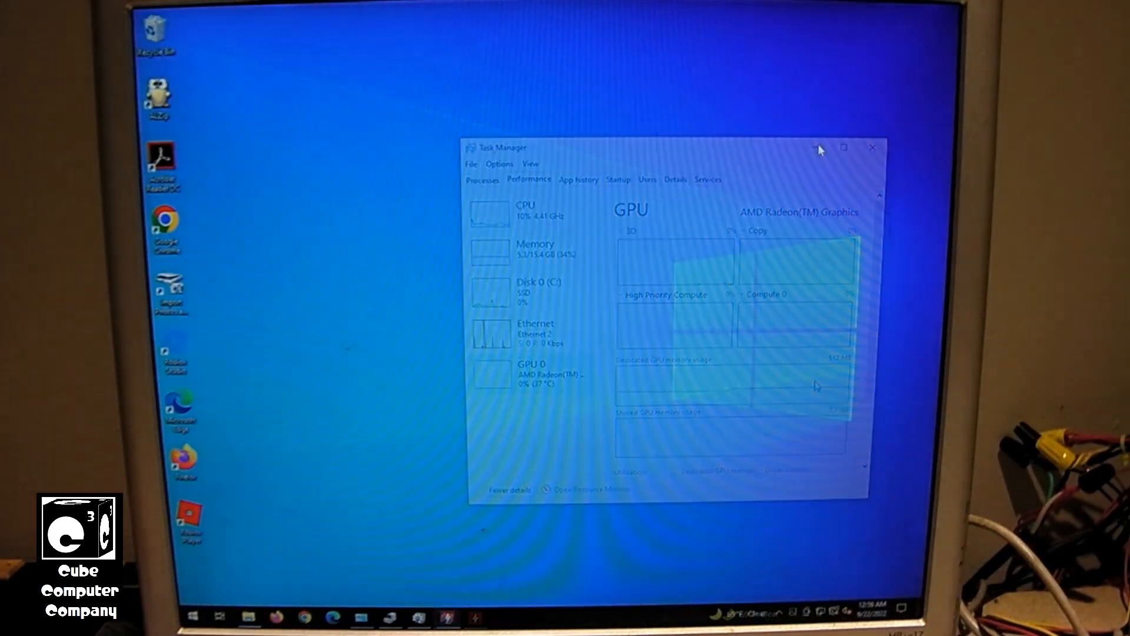
Step: Close Task Manager and restart the PC from the Start menu's Shut Down options
click(873, 148)
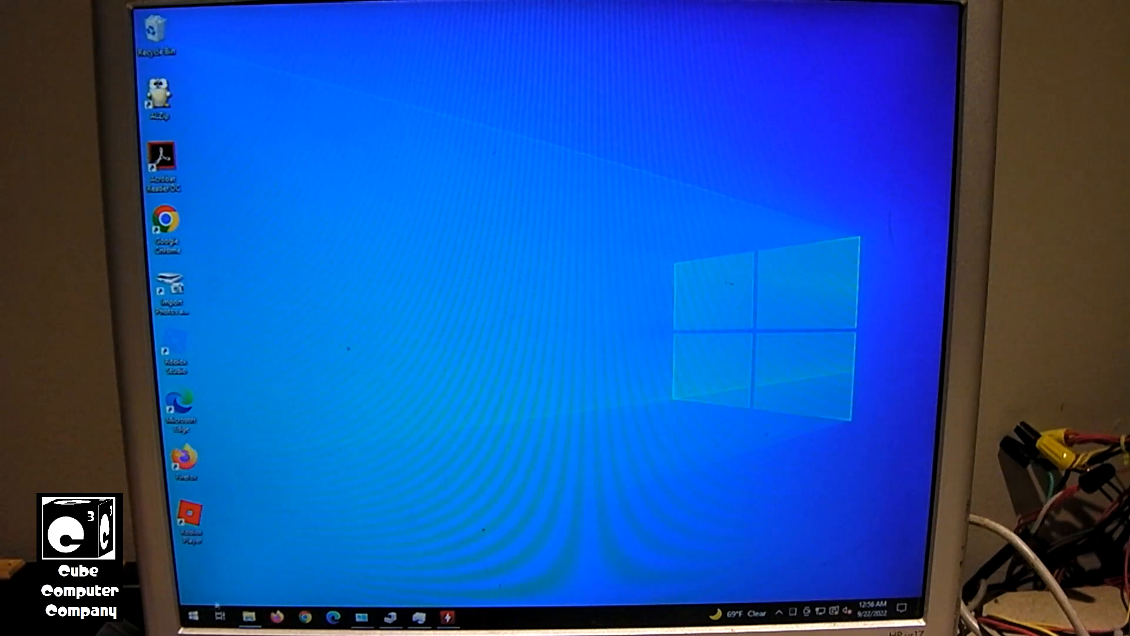
click(192, 616)
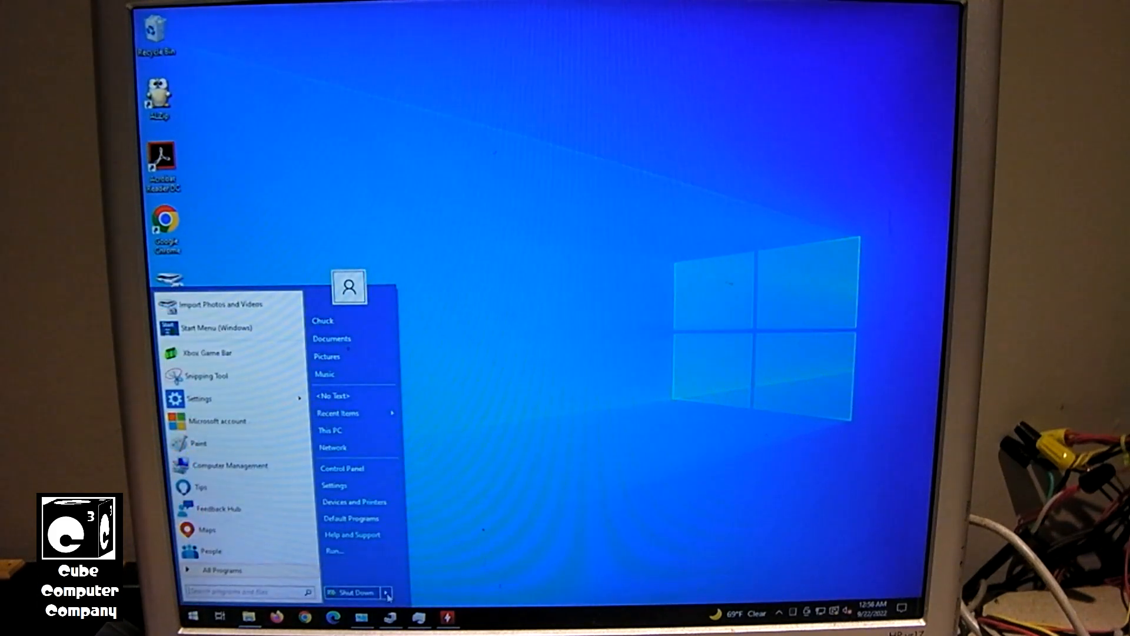
click(387, 592)
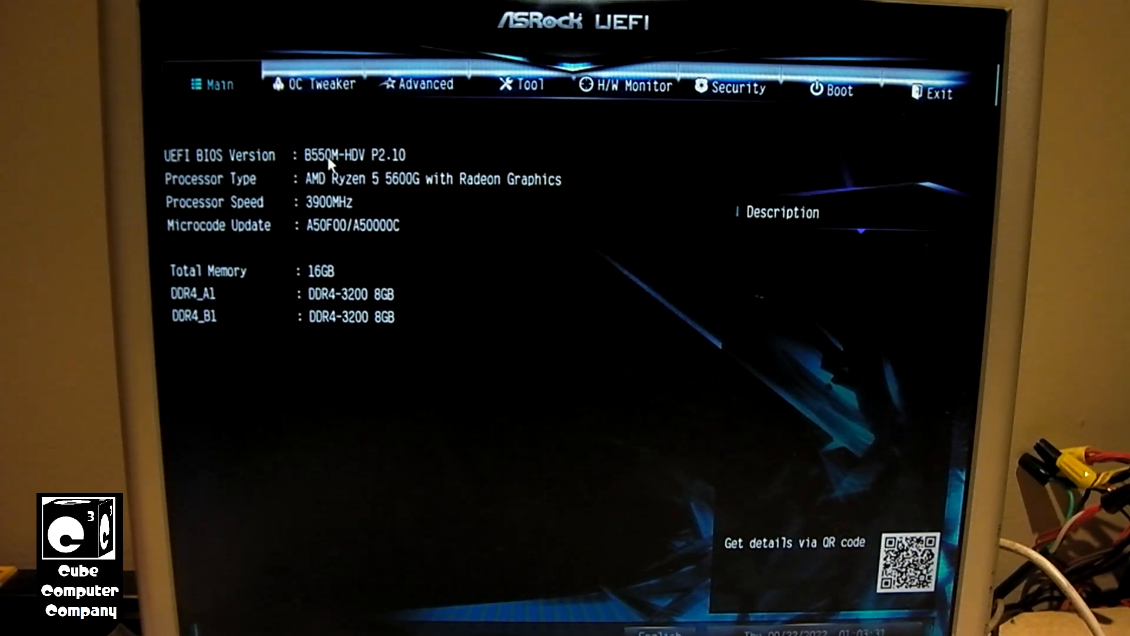
mouse_move(415, 91)
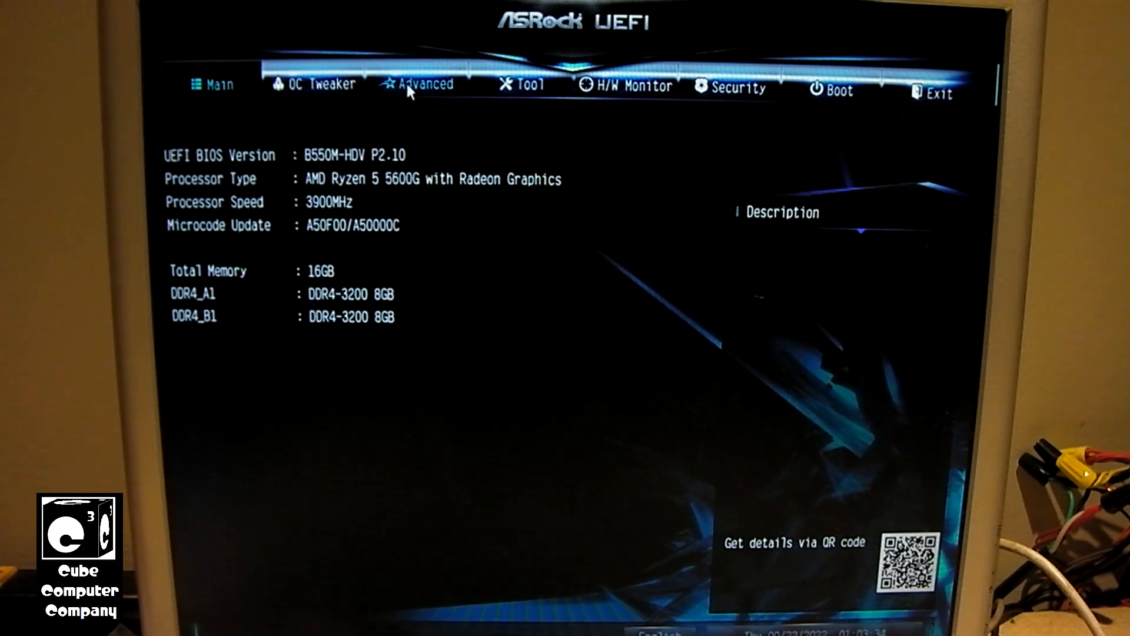
Step: Go to the Advanced page and enter AMD CBS toward NBIO Common Options > GFX Configuration
click(426, 85)
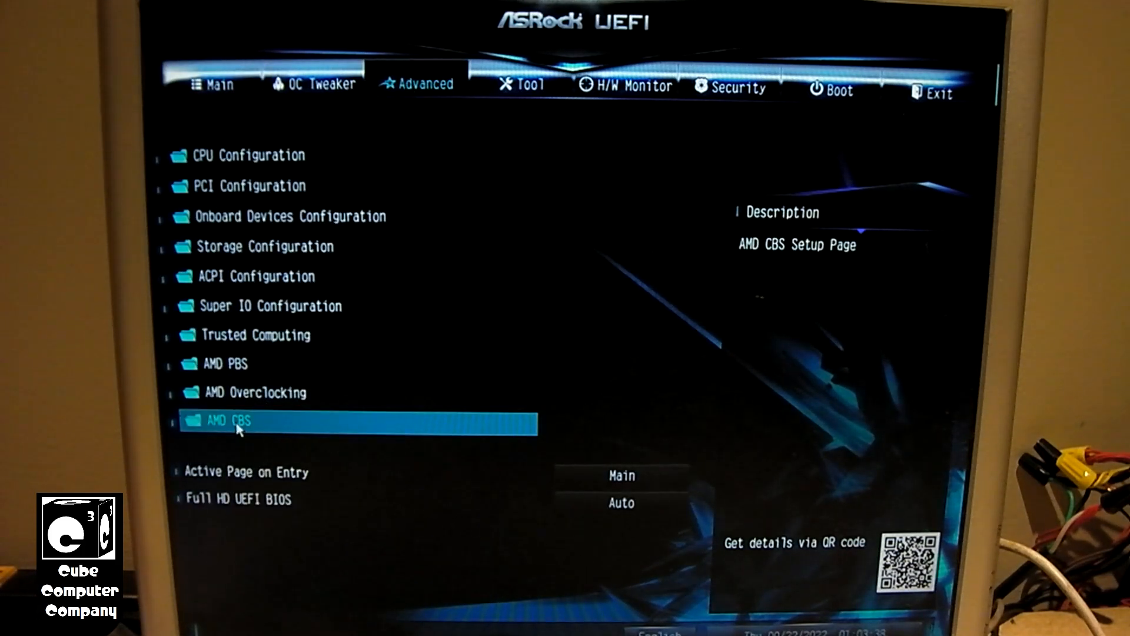
click(231, 420)
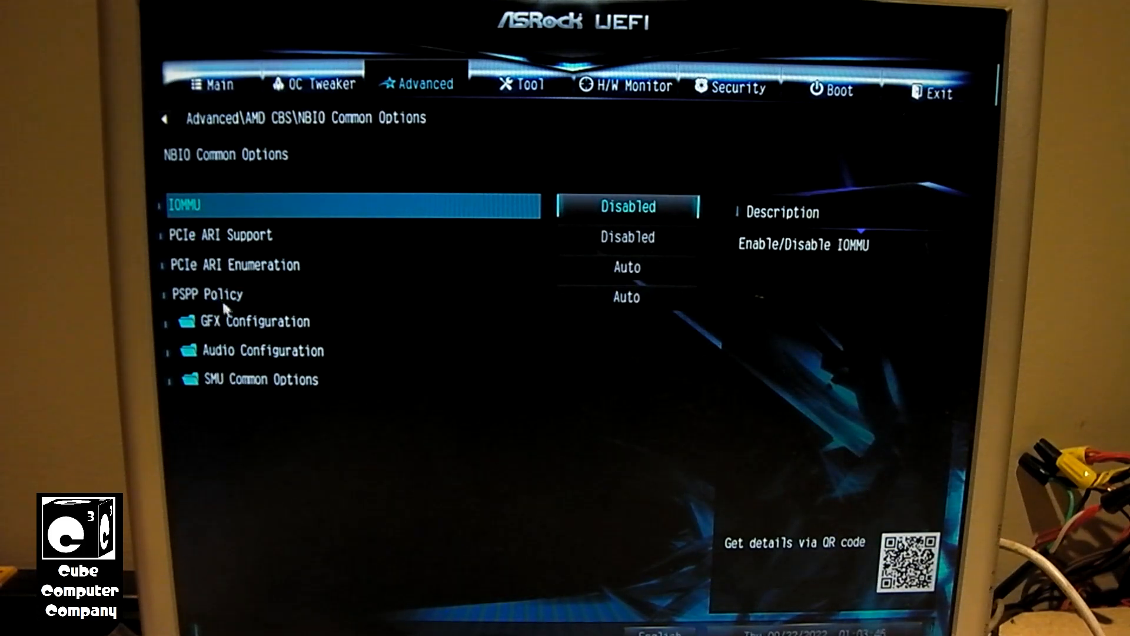
mouse_move(258, 328)
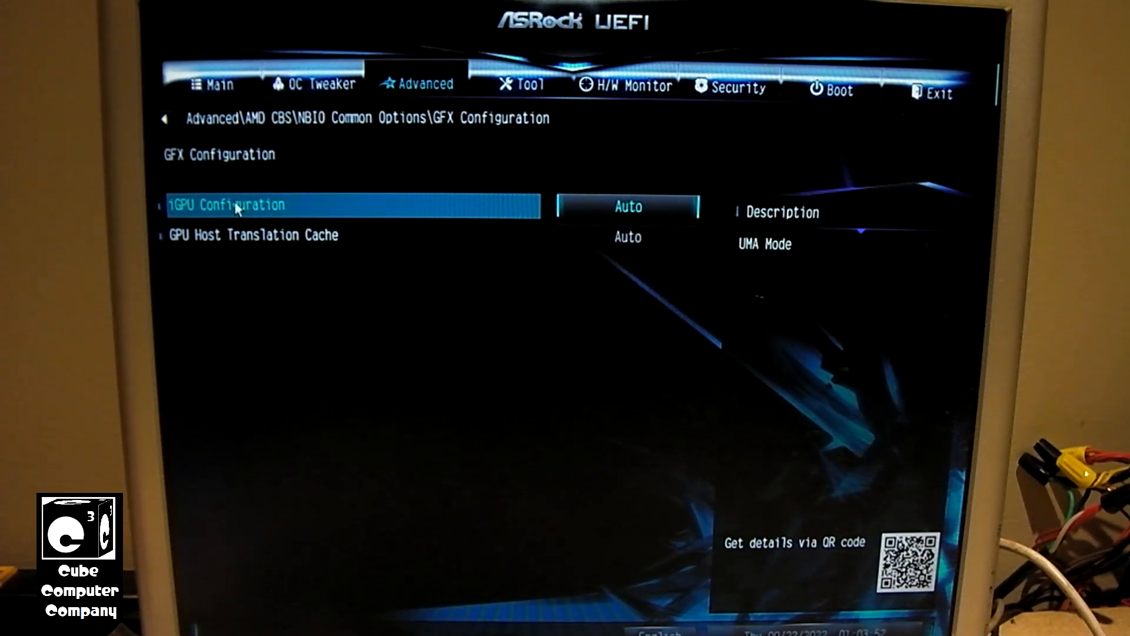
mouse_move(652, 211)
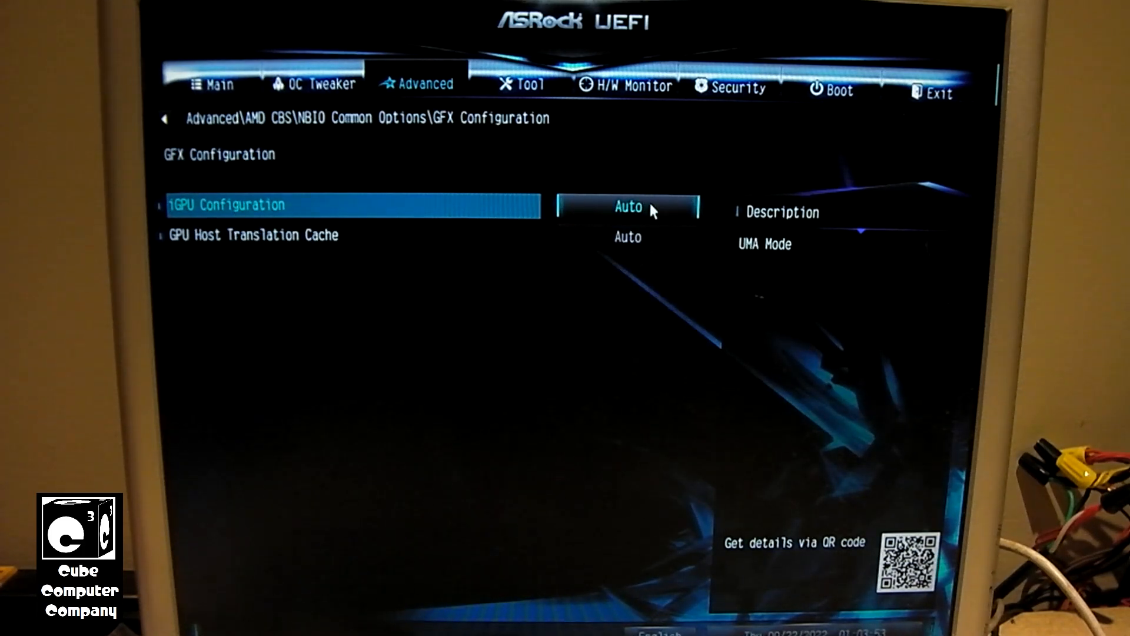
Step: Set iGPU Configuration to UMA_SPECIFIED with a 4G UMA frame buffer size
click(627, 207)
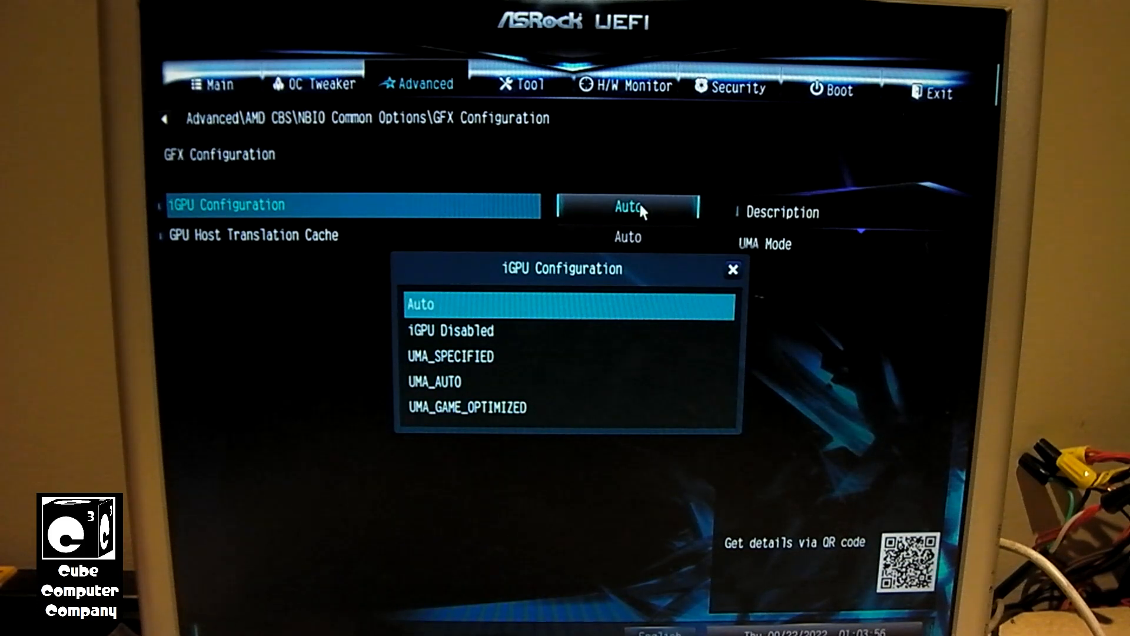
mouse_move(530, 282)
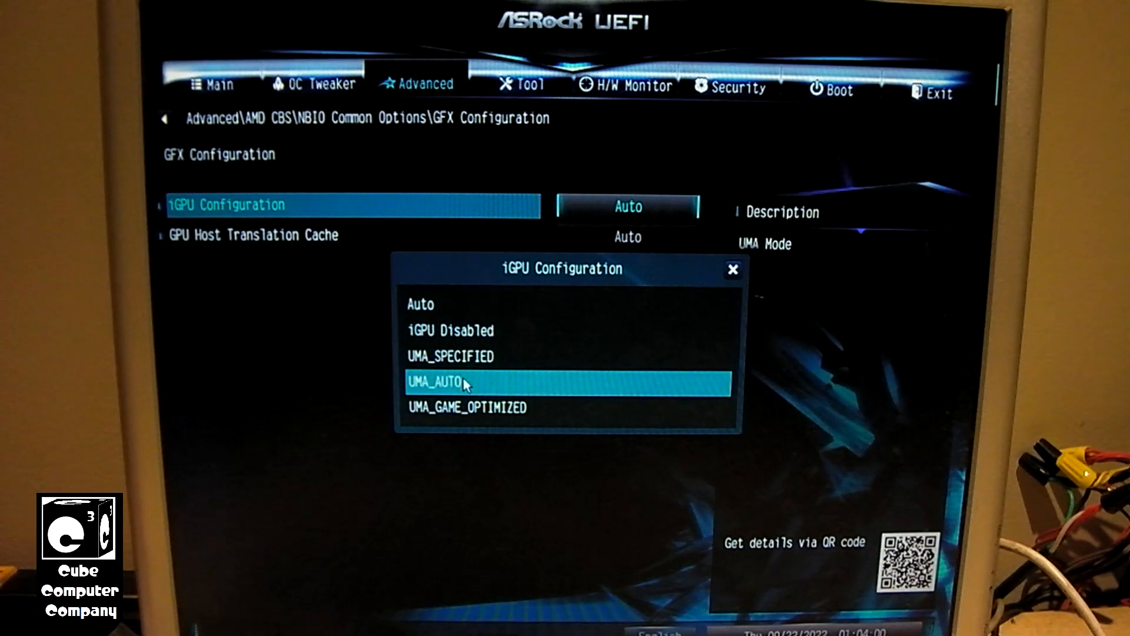
click(449, 356)
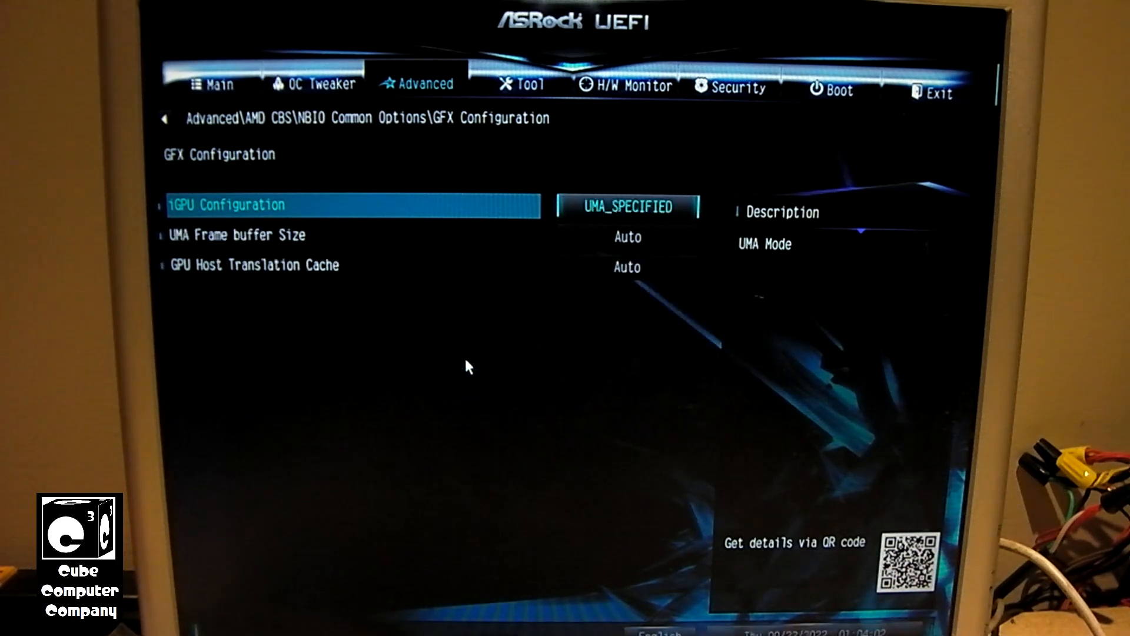
mouse_move(192, 250)
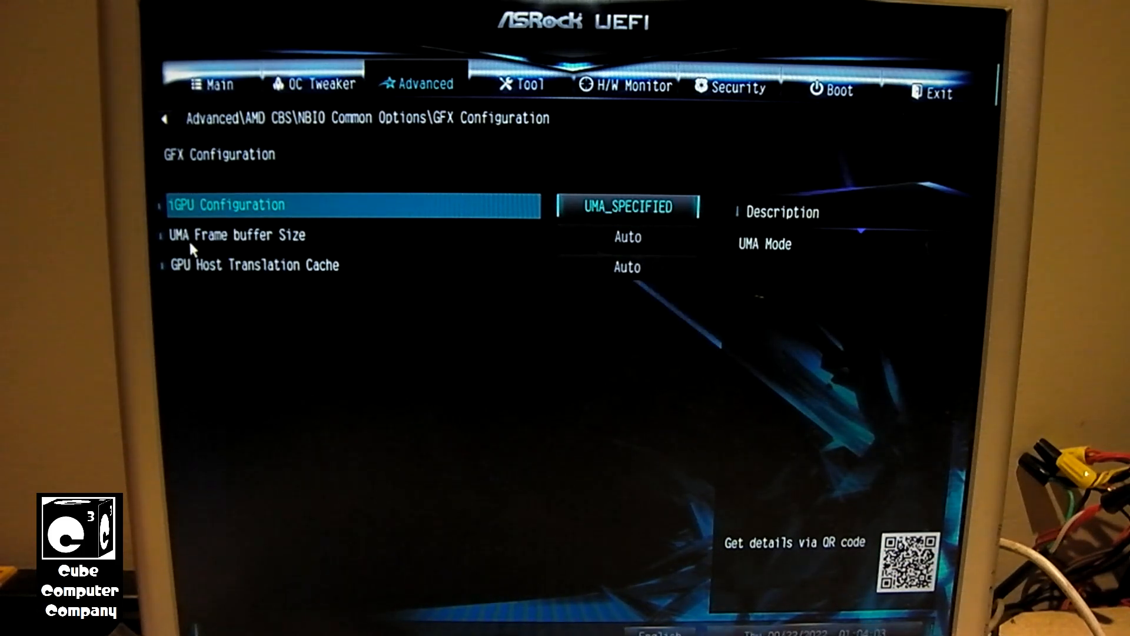
mouse_move(633, 243)
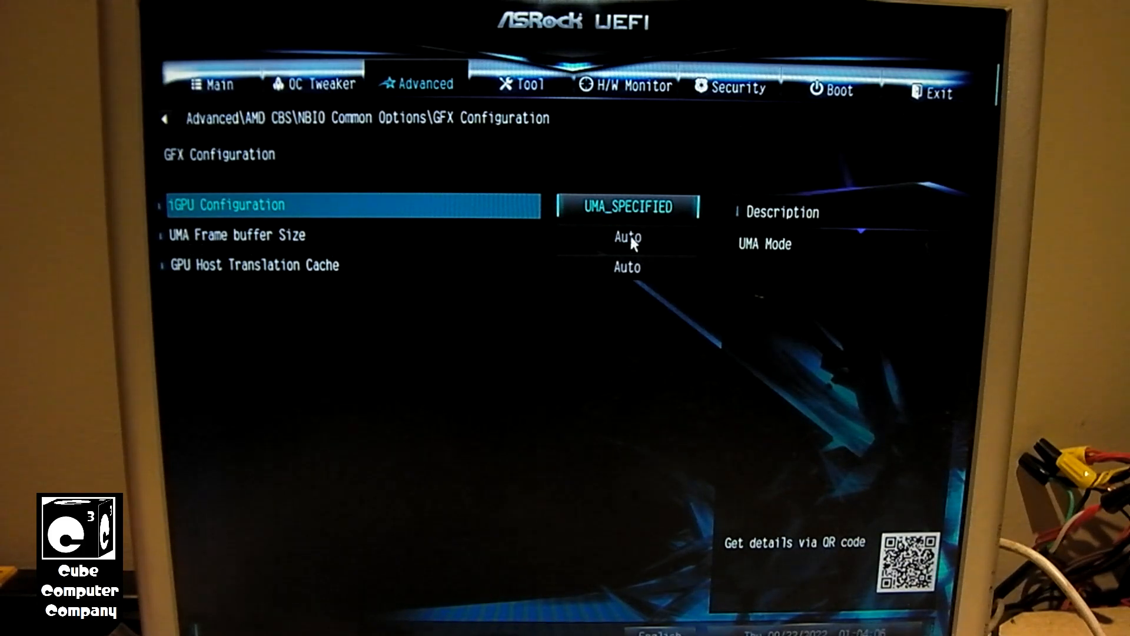
click(236, 234)
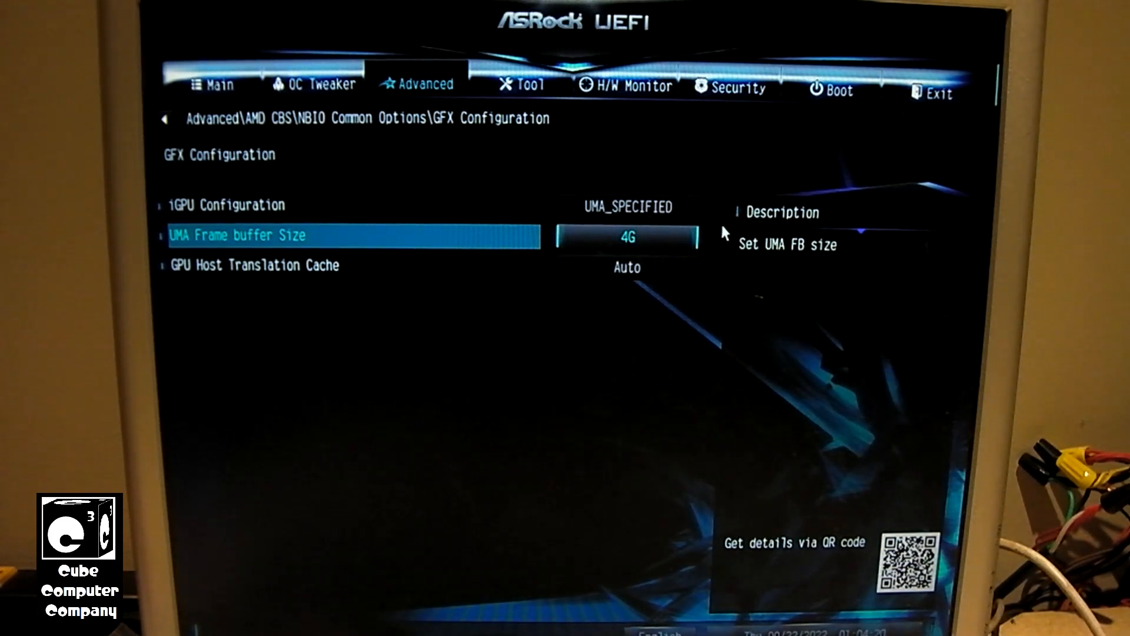
mouse_move(609, 295)
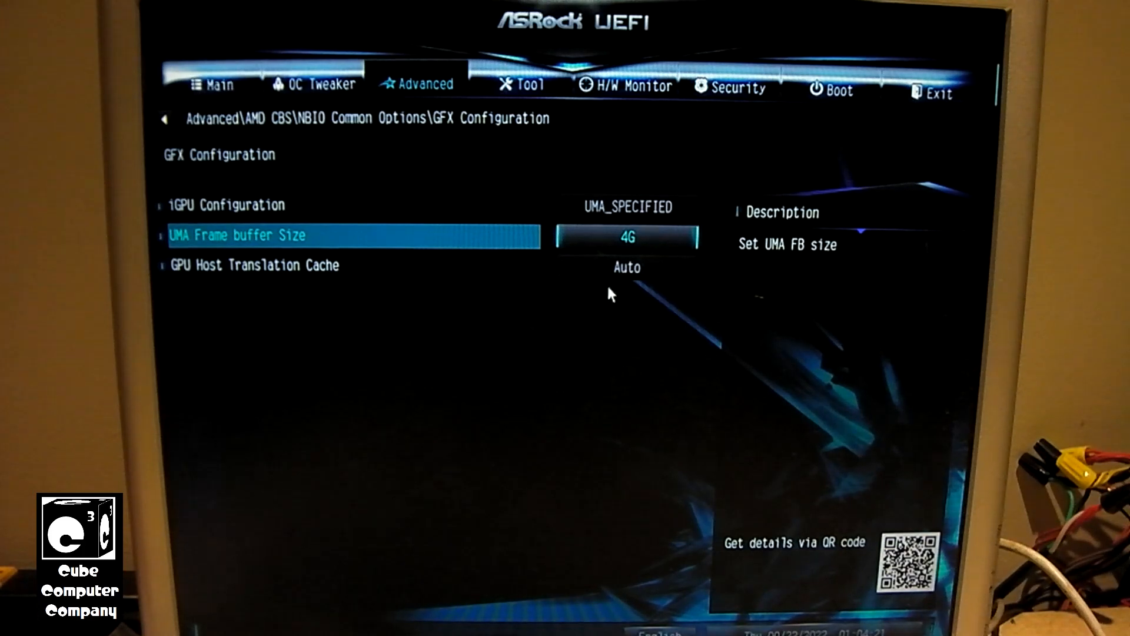
Step: Save the changes and exit UEFI setup, rebooting into Windows
click(935, 90)
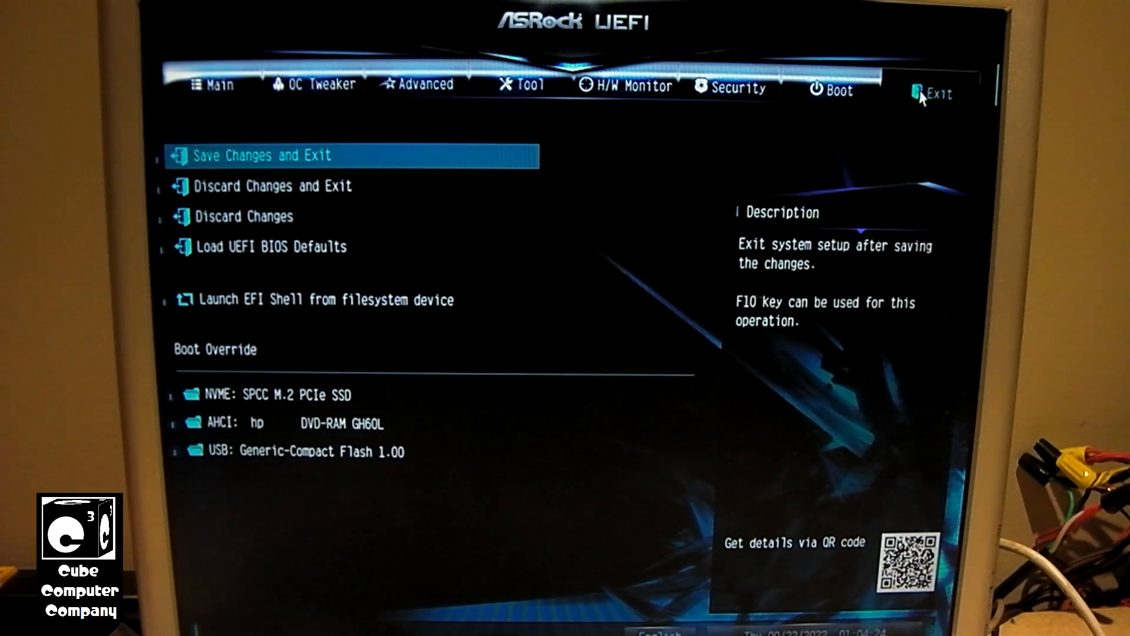
click(262, 156)
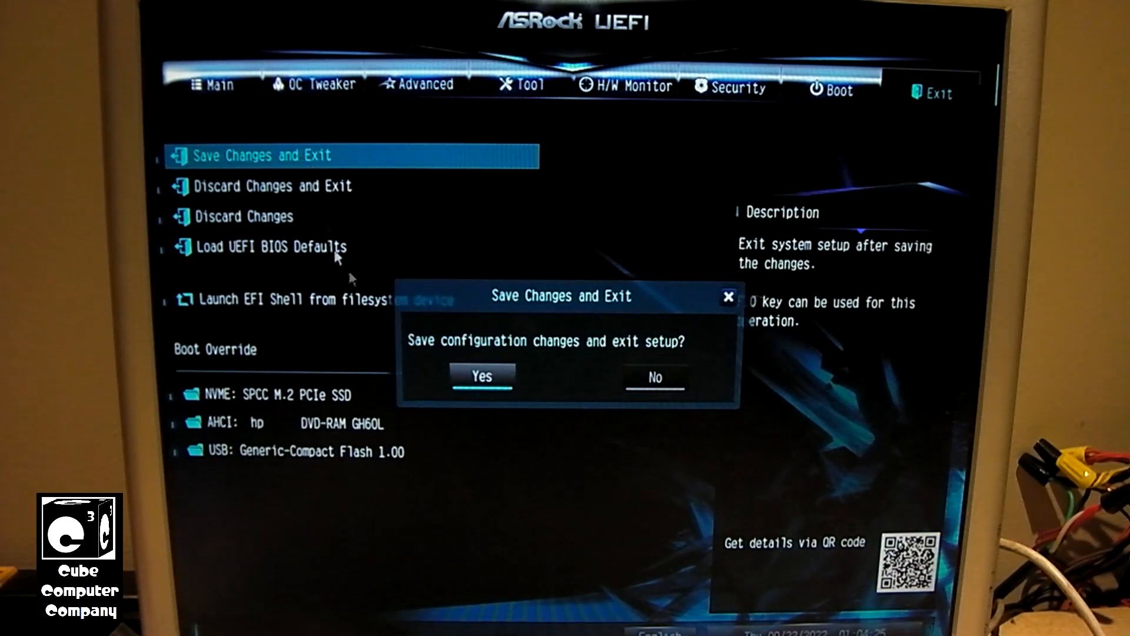
click(481, 377)
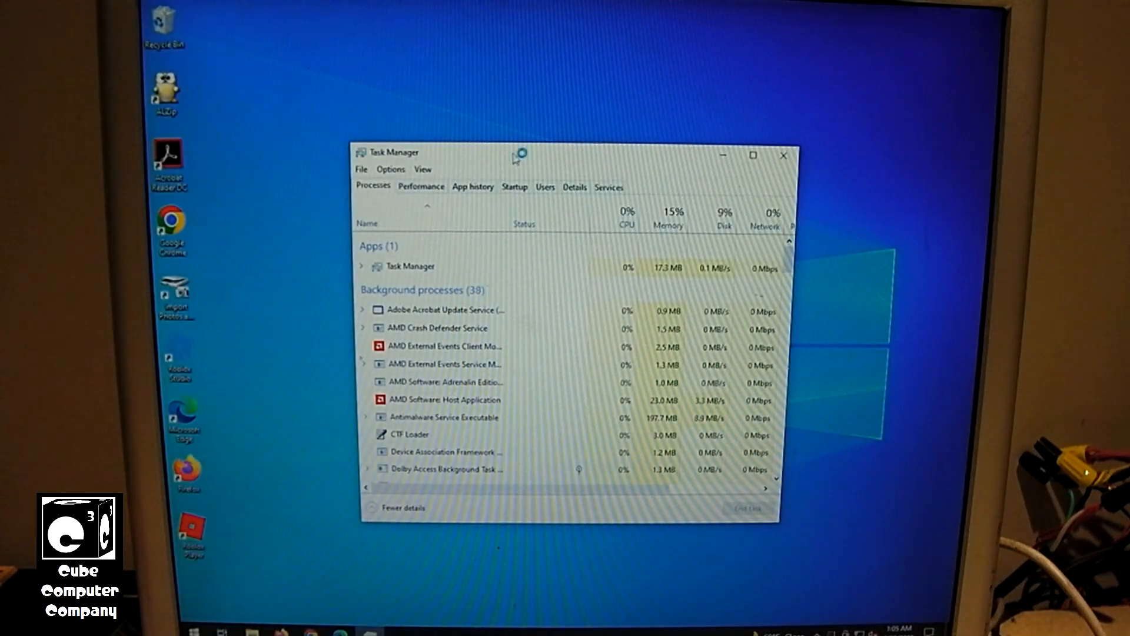
Step: View GPU 0's dedicated memory in Task Manager's Performance view, then restart the PC
click(421, 186)
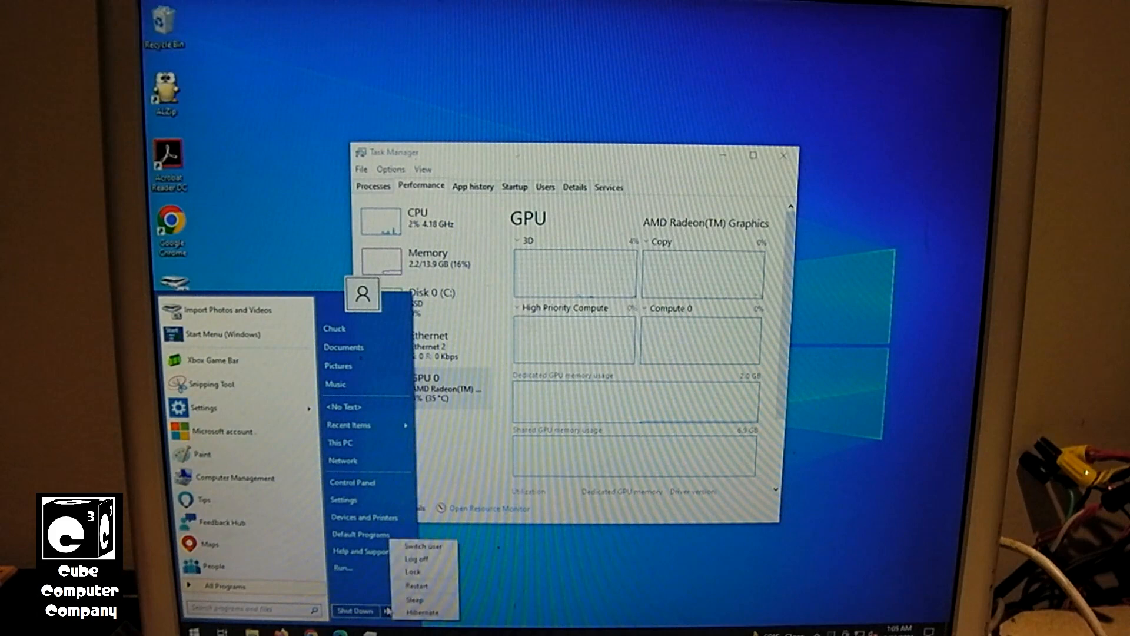
click(416, 585)
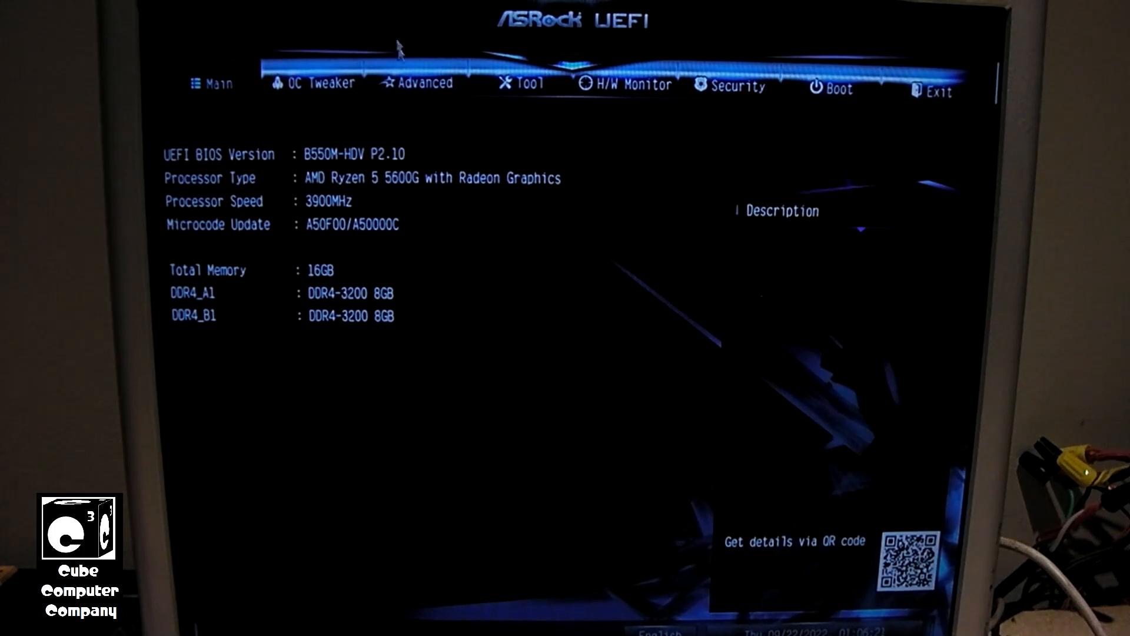
Step: In GFX Configuration under Advanced > AMD CBS, raise the UMA frame buffer size to 8G
click(423, 84)
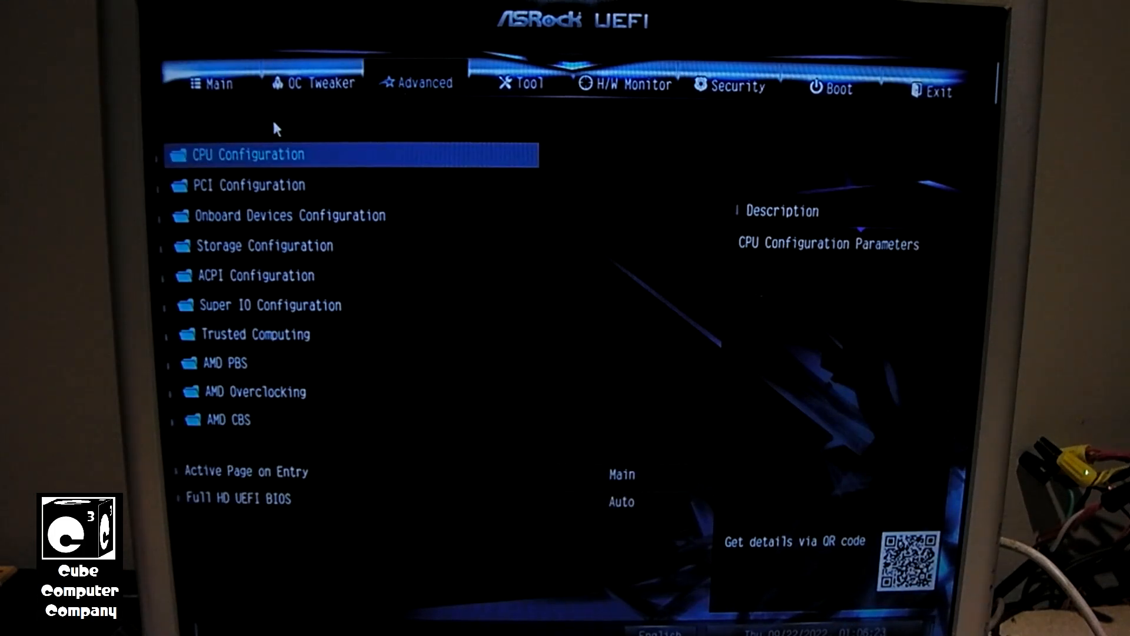
mouse_move(247, 365)
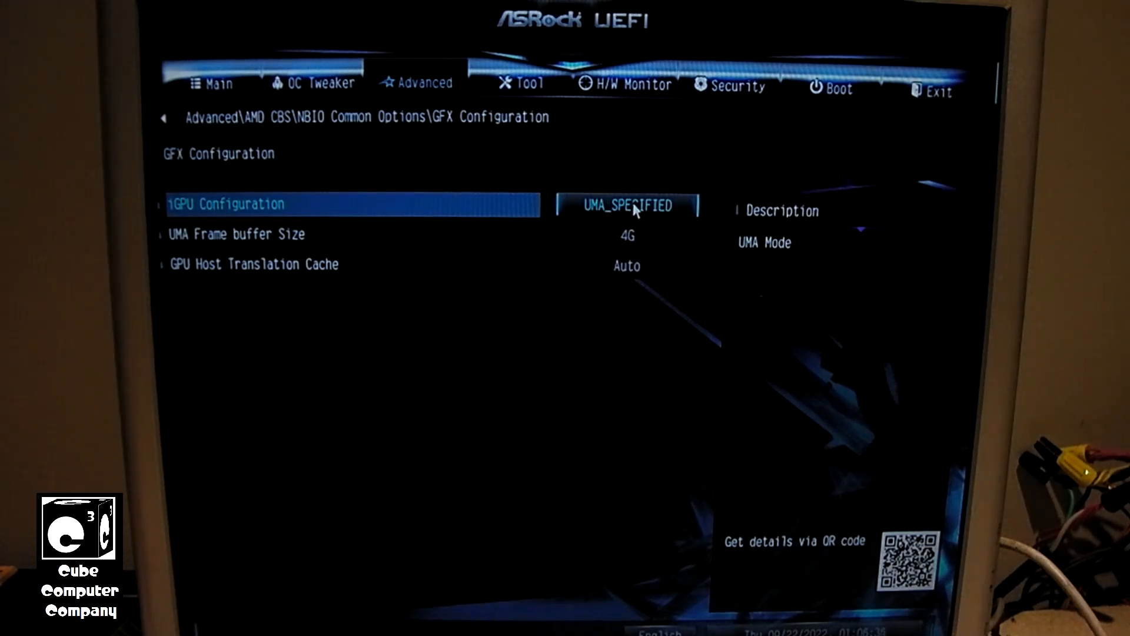
click(234, 233)
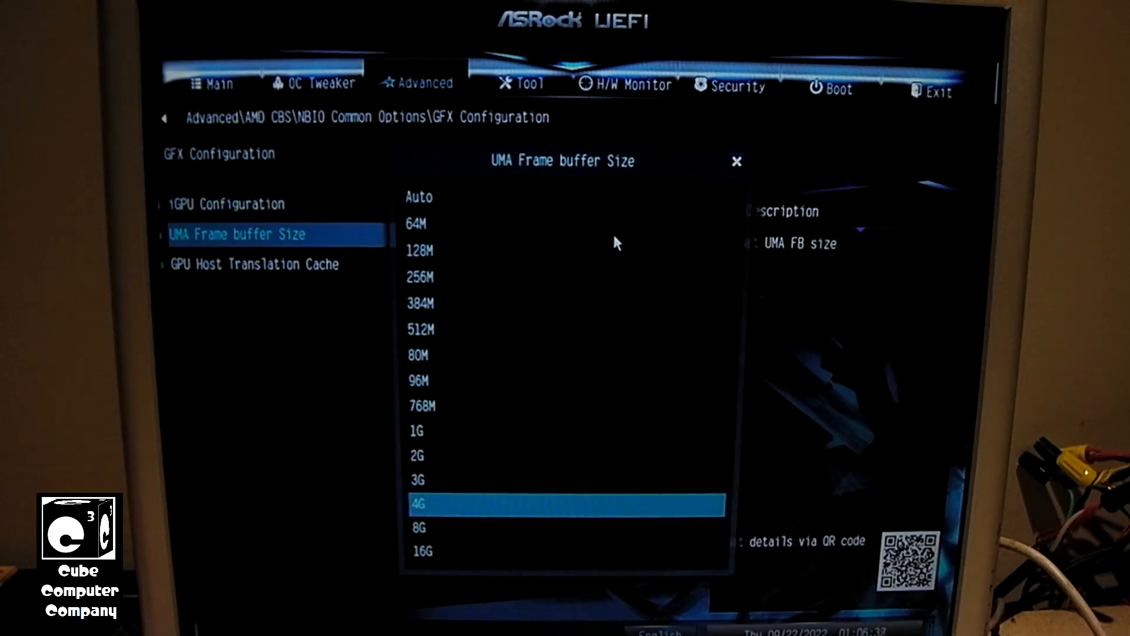
click(429, 531)
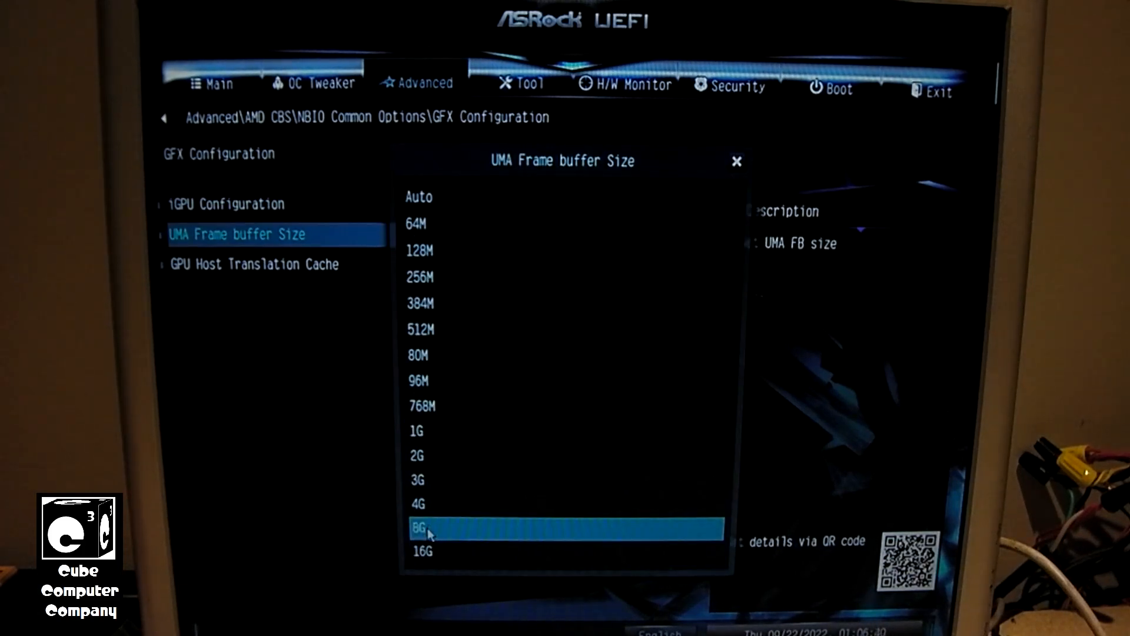
click(422, 528)
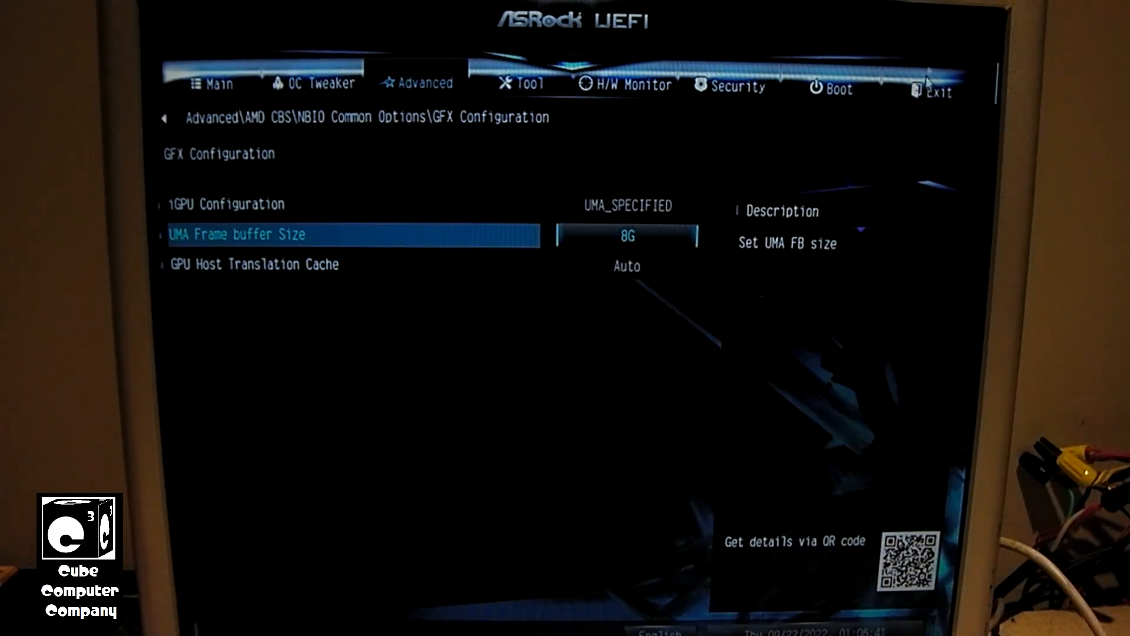
Step: Save the changes and exit UEFI setup, rebooting into Windows
click(939, 86)
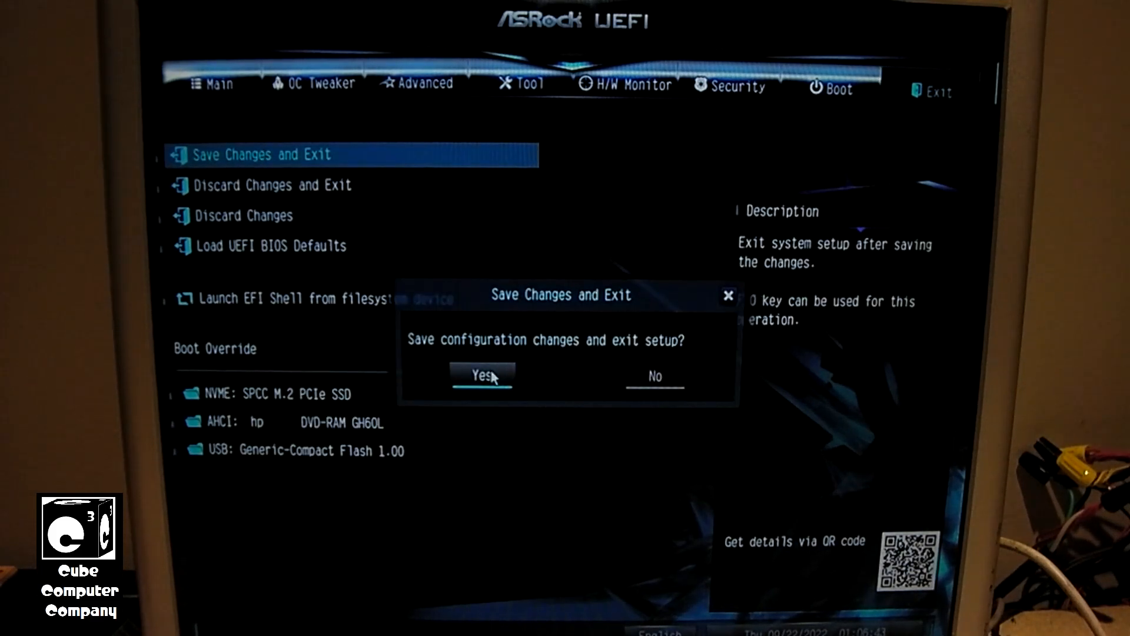
click(482, 376)
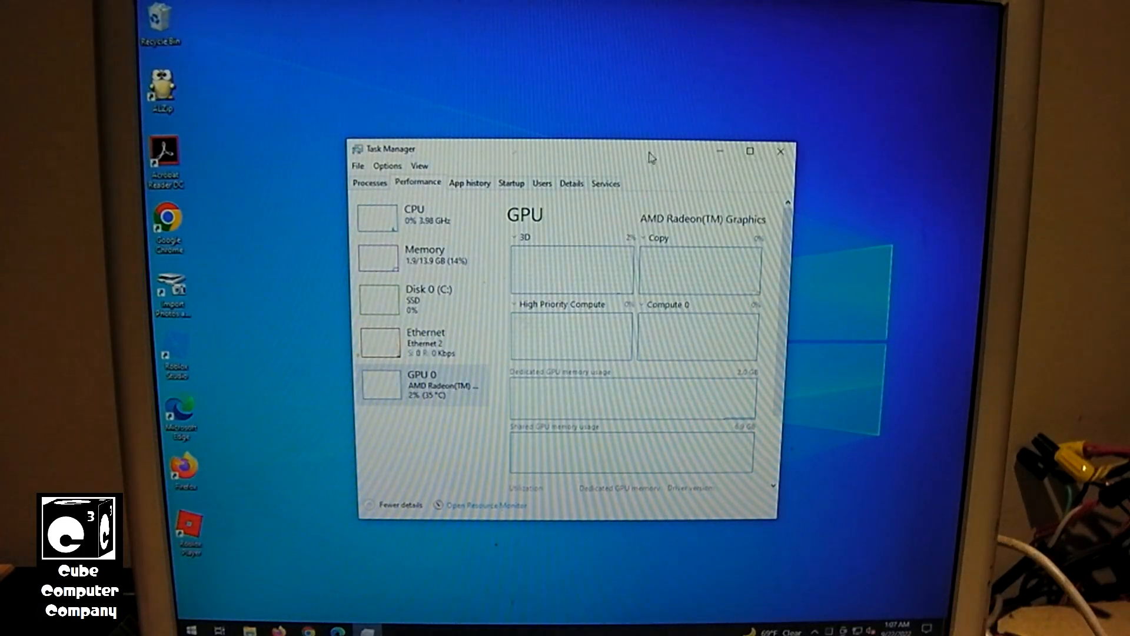
Step: Restart the computer from the Start menu's Shut Down options
click(191, 629)
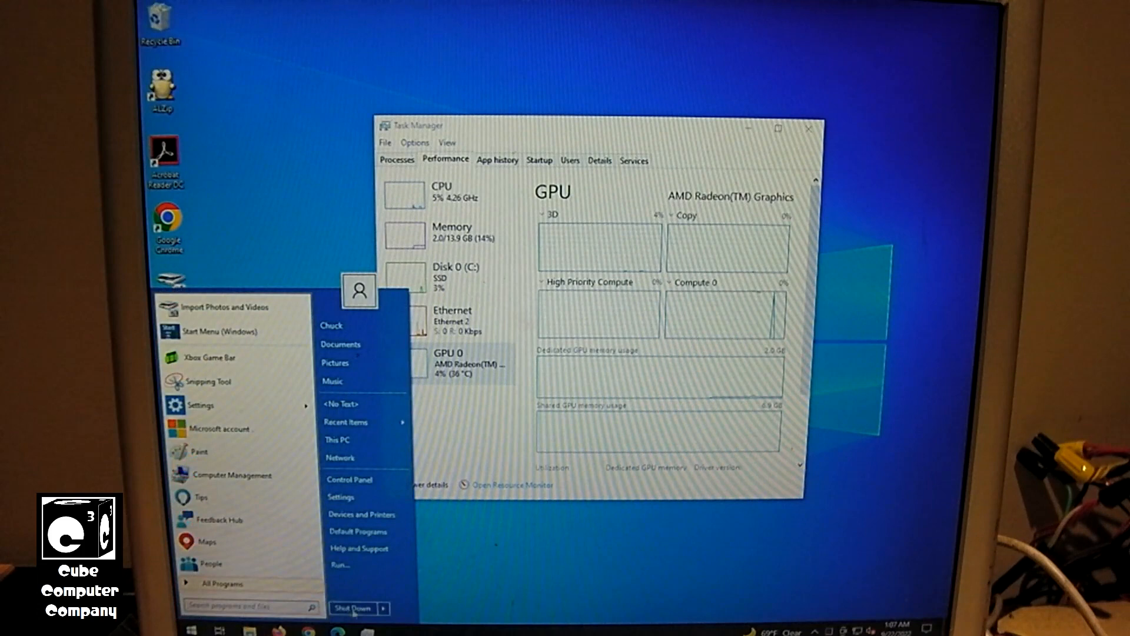
click(384, 607)
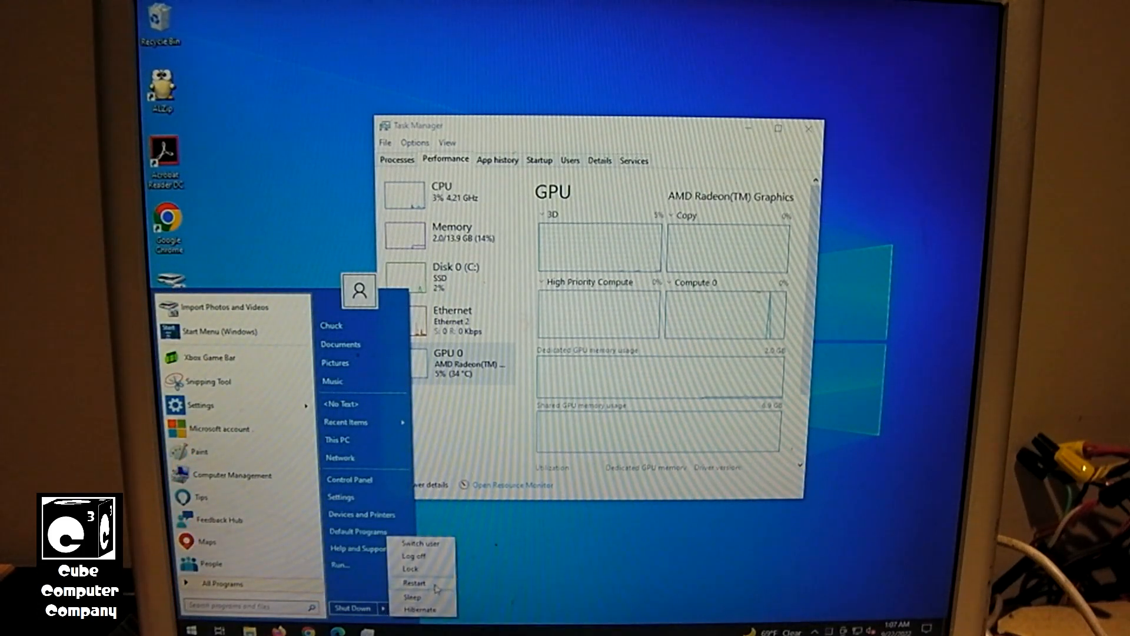
click(413, 583)
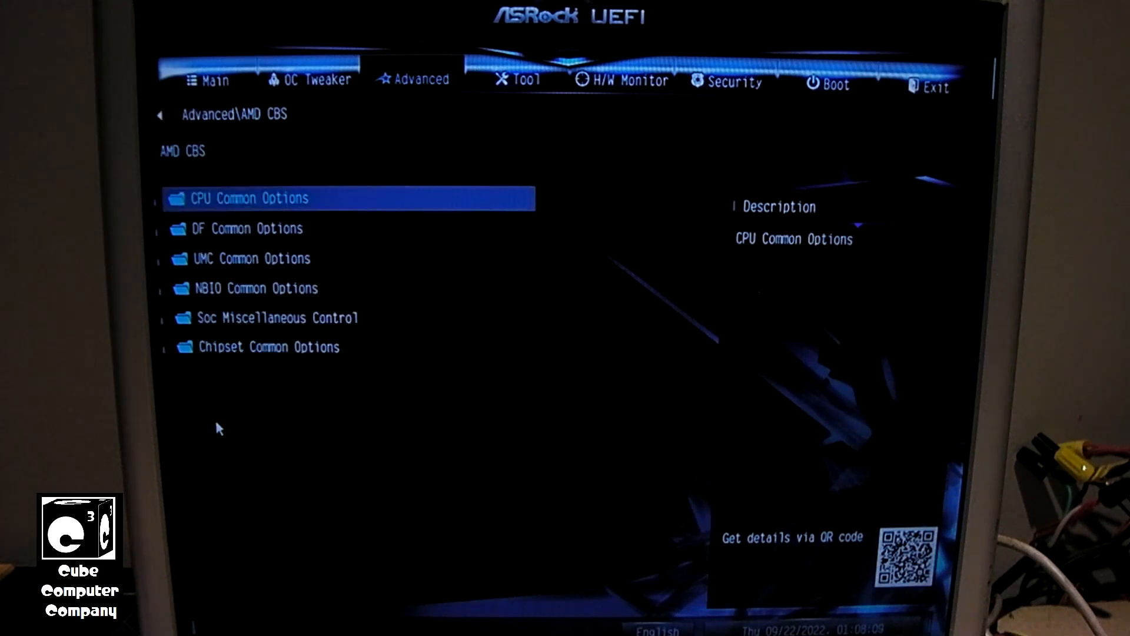
Step: In NBIO Common Options keep UMA frame buffer size at Auto, then save changes and exit setup
click(266, 287)
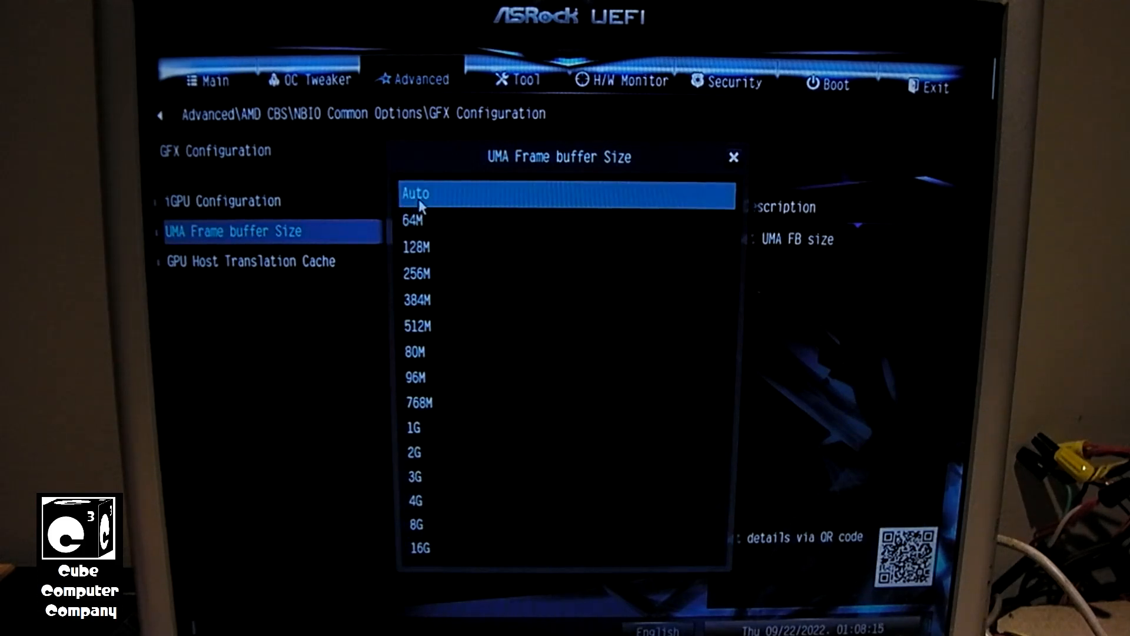
click(416, 191)
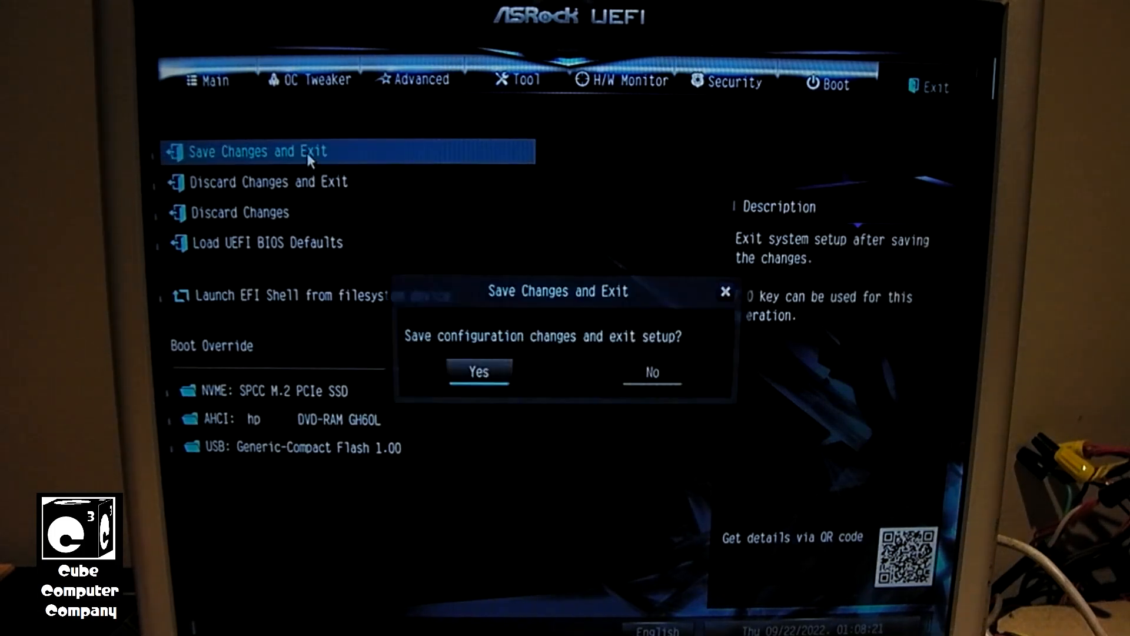
click(479, 371)
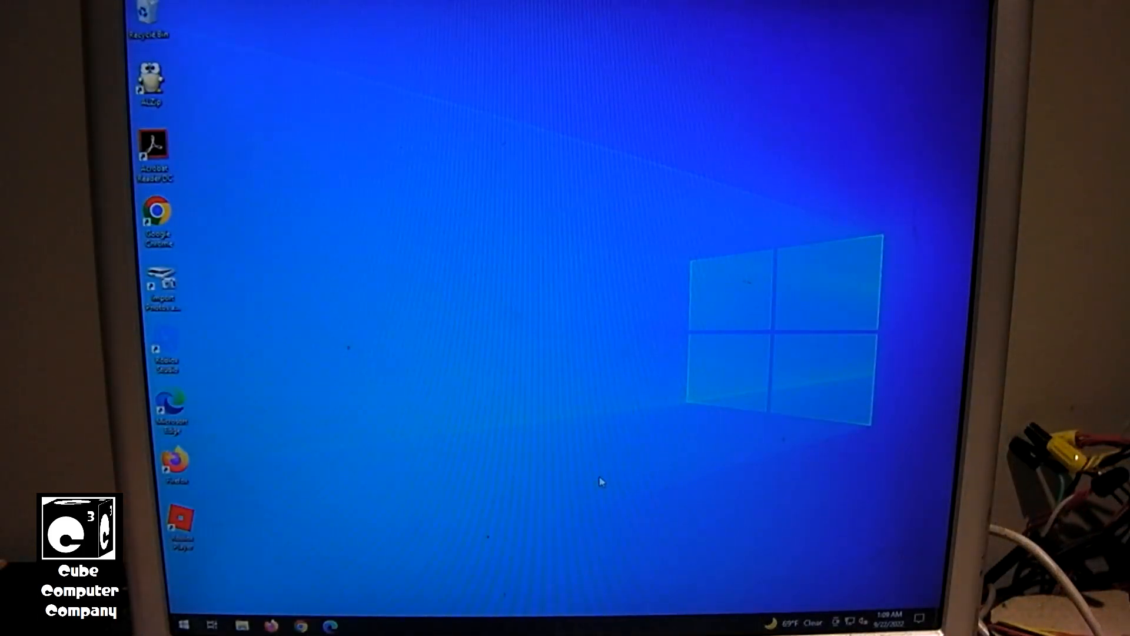
Step: Launch Task Manager from the taskbar, view GPU 0's performance details, then restart the PC
right_click(649, 621)
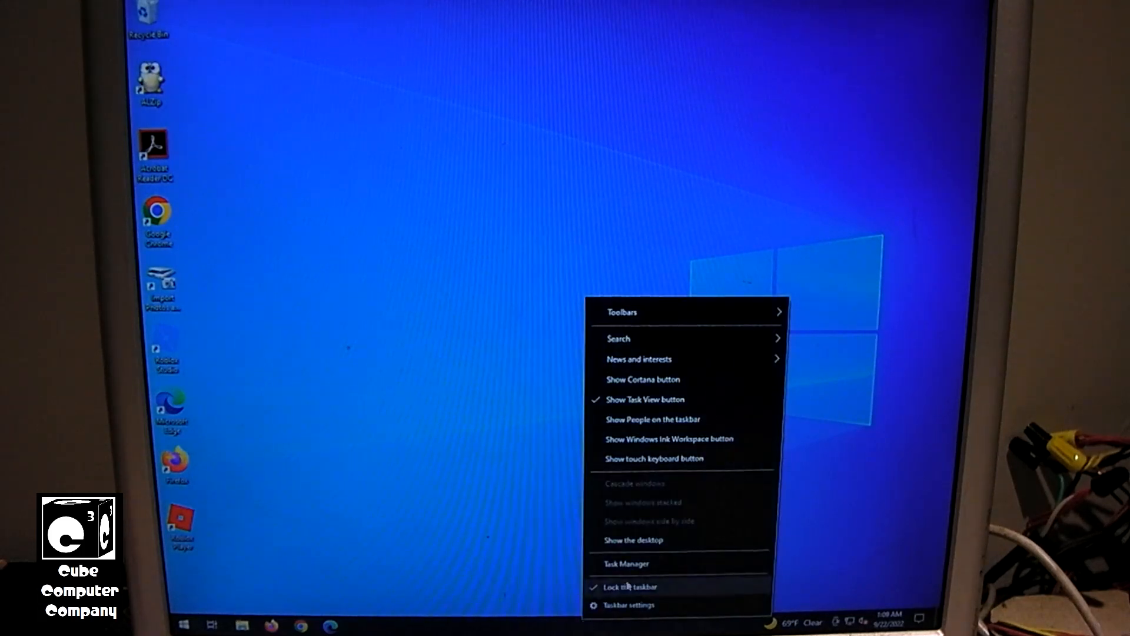
click(625, 563)
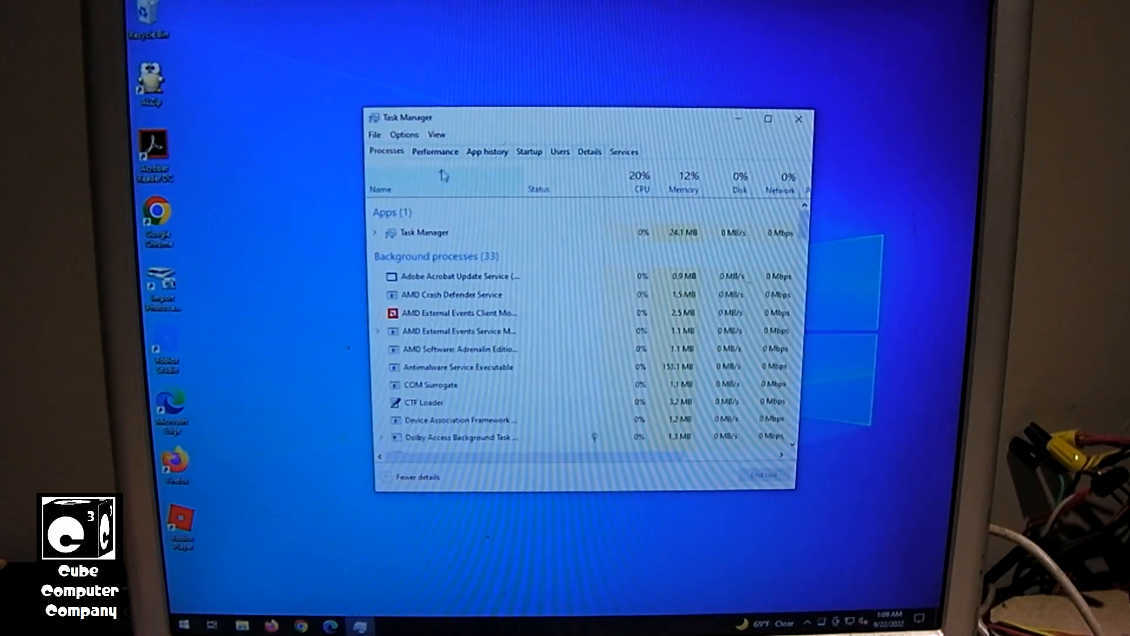
click(435, 152)
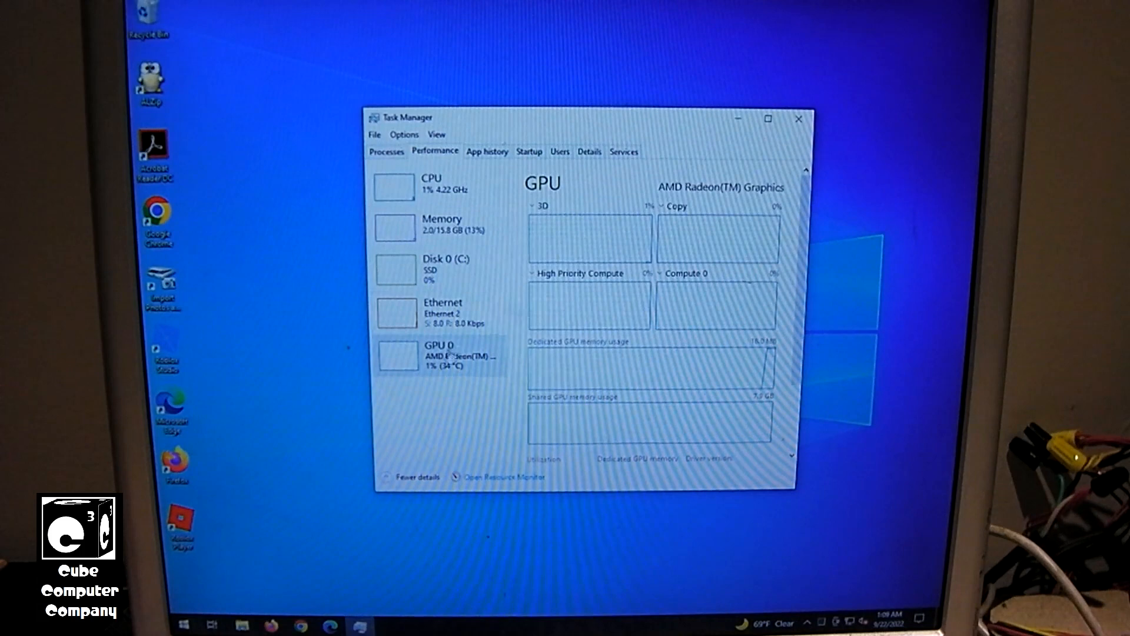
mouse_move(439, 357)
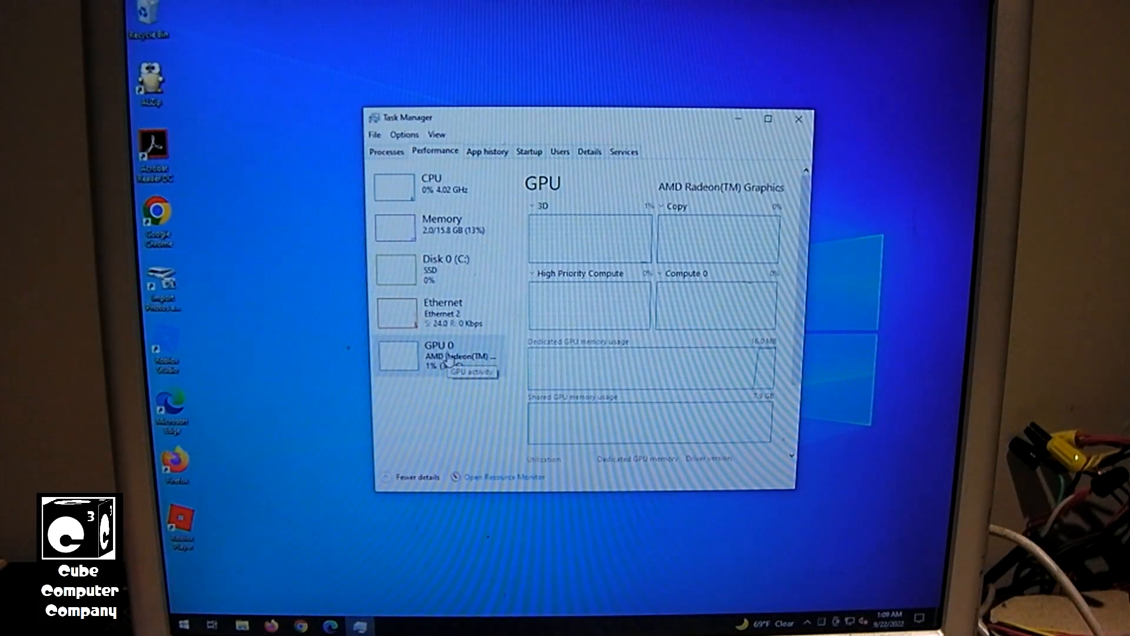
mouse_move(699, 364)
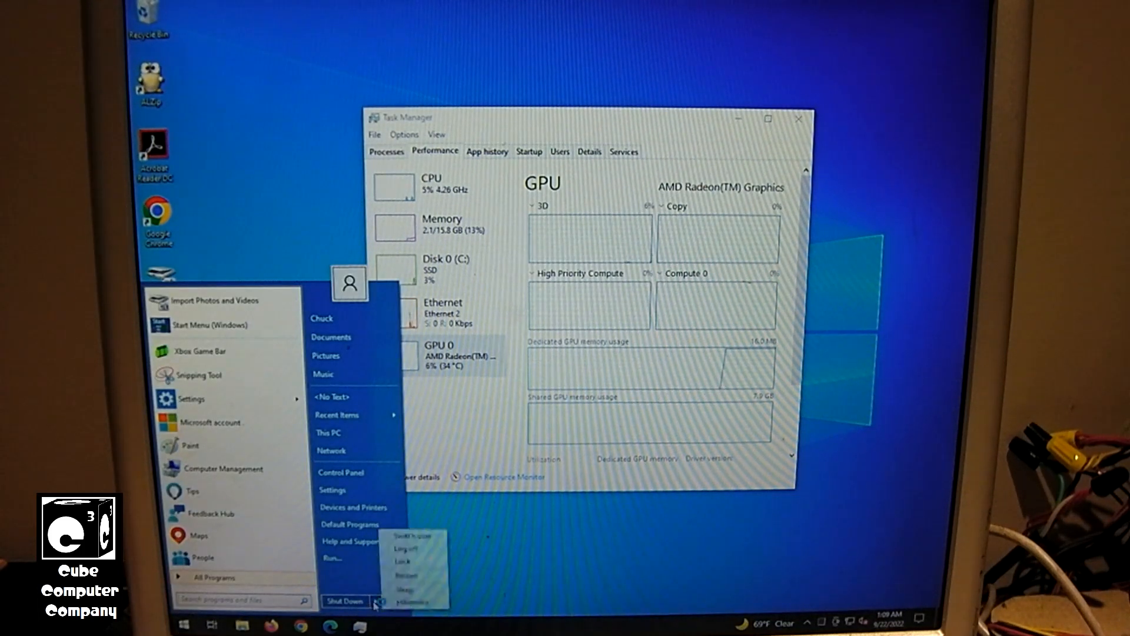
click(407, 575)
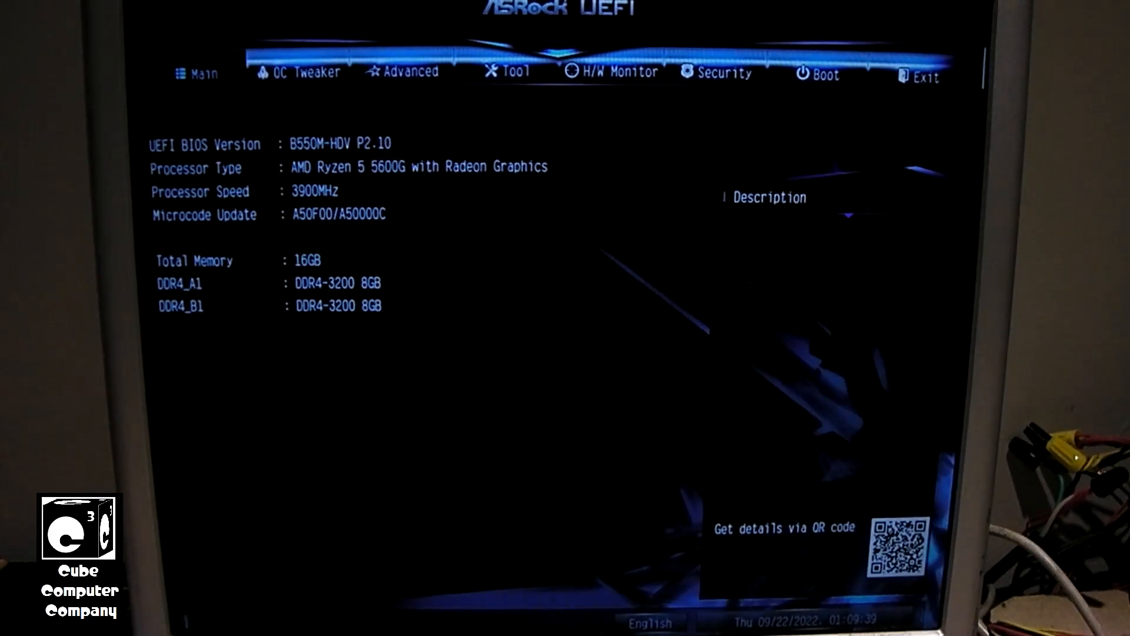
Step: Under Advanced > AMD CBS > NBIO Common Options, set iGPU Configuration to UMA_AUTO
click(410, 72)
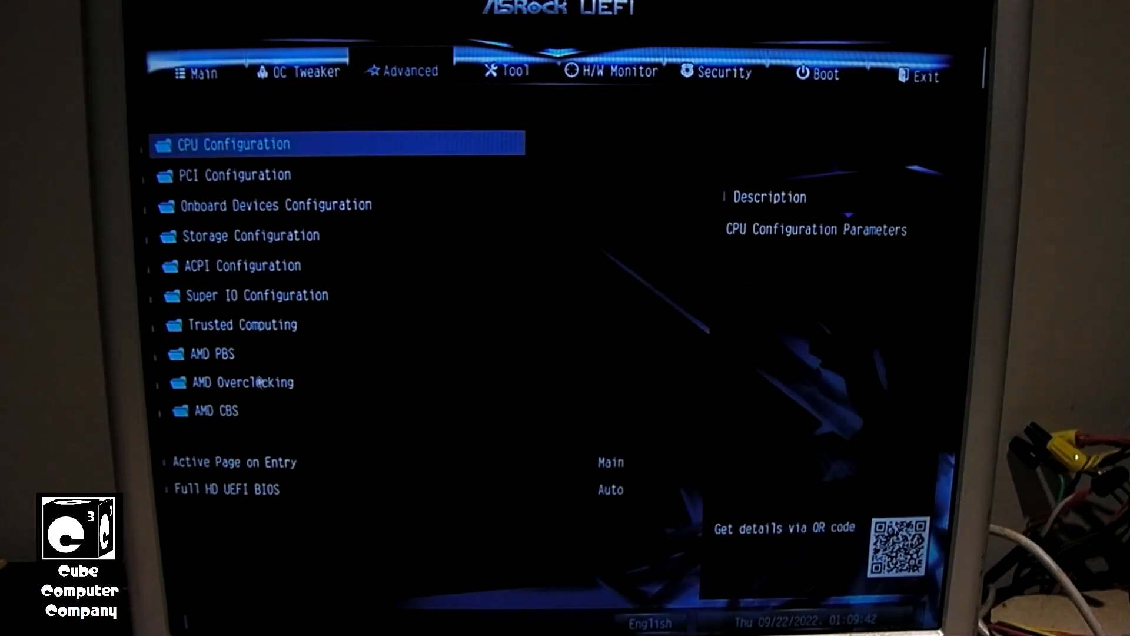
click(214, 410)
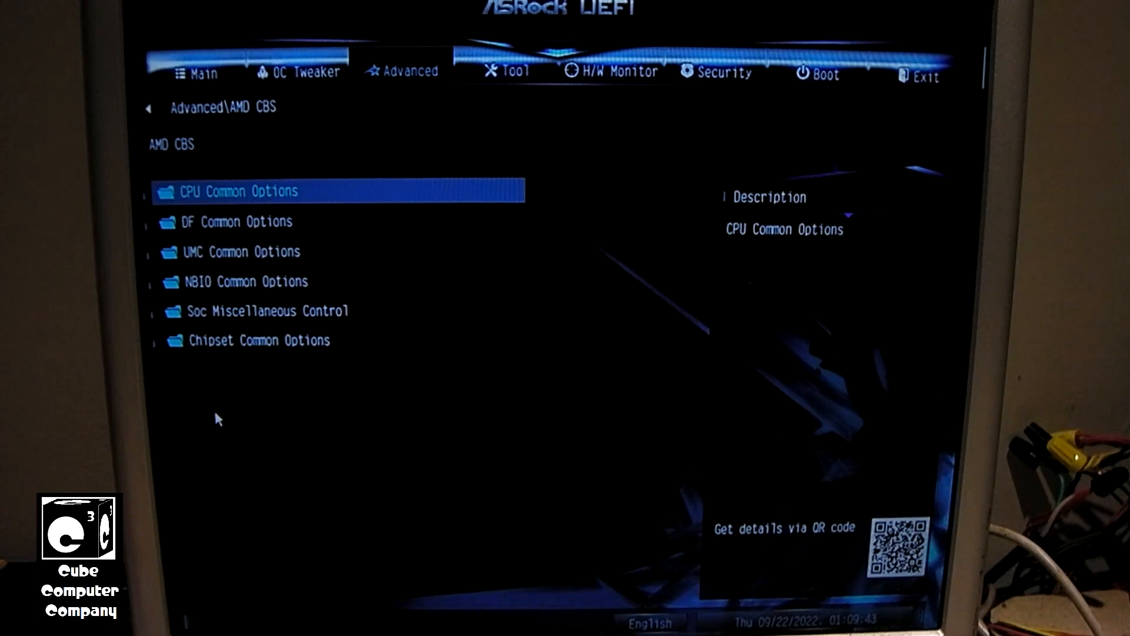
mouse_move(250, 283)
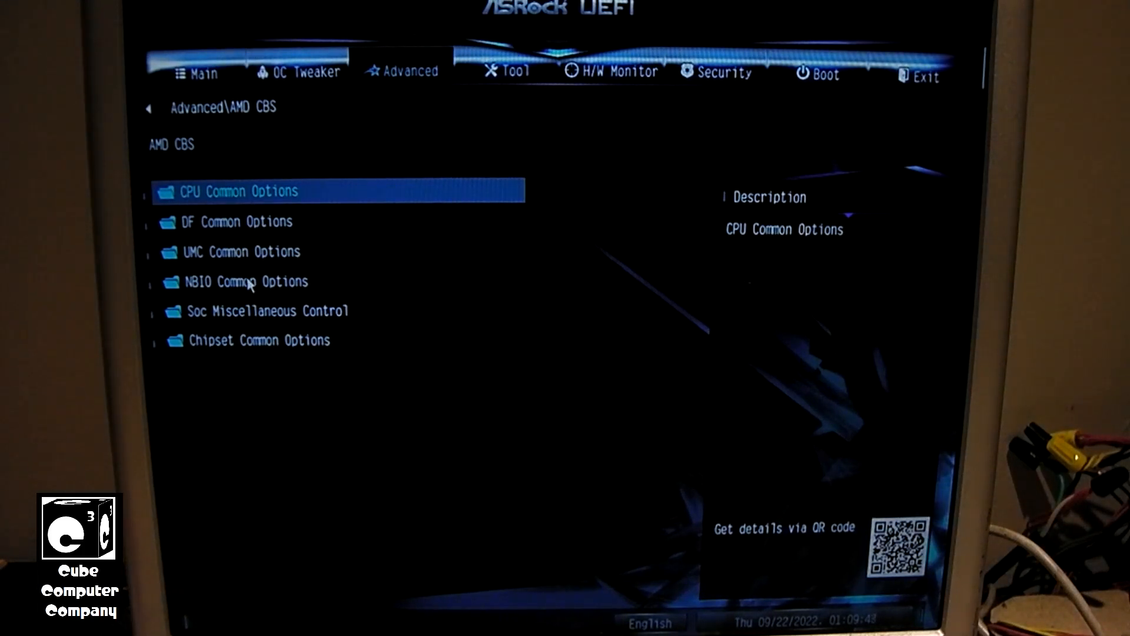
click(246, 282)
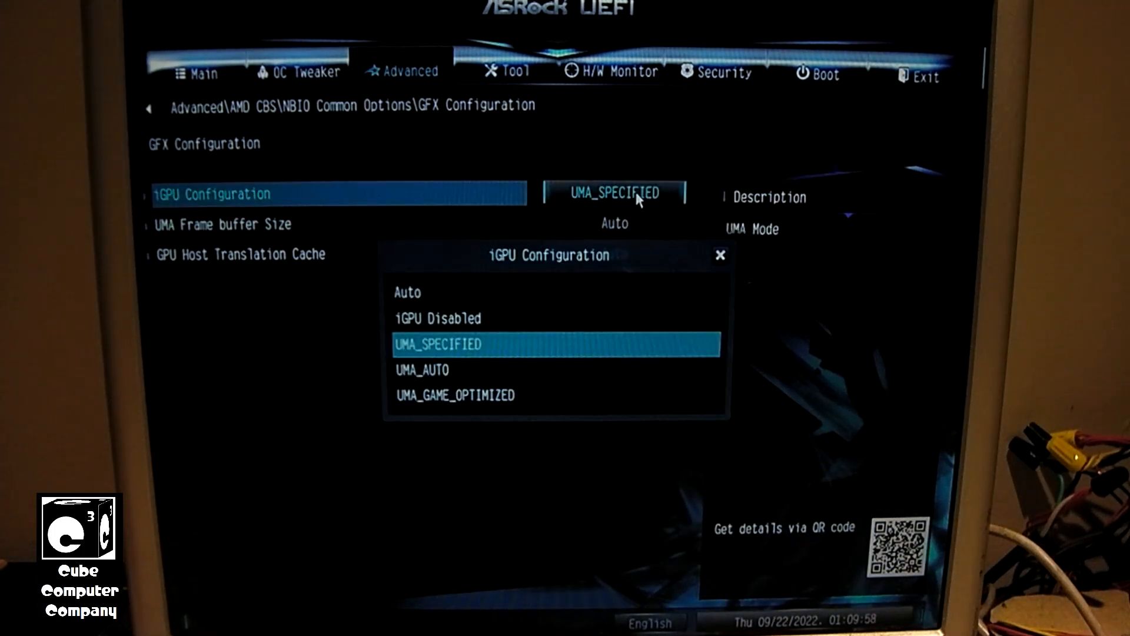
mouse_move(633, 204)
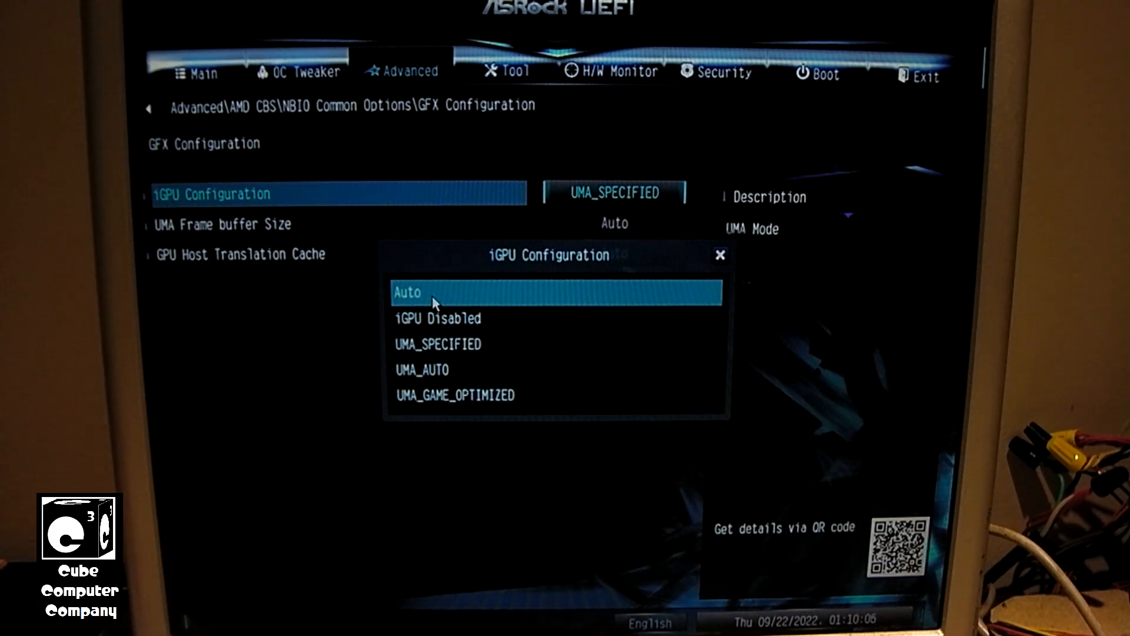
click(422, 370)
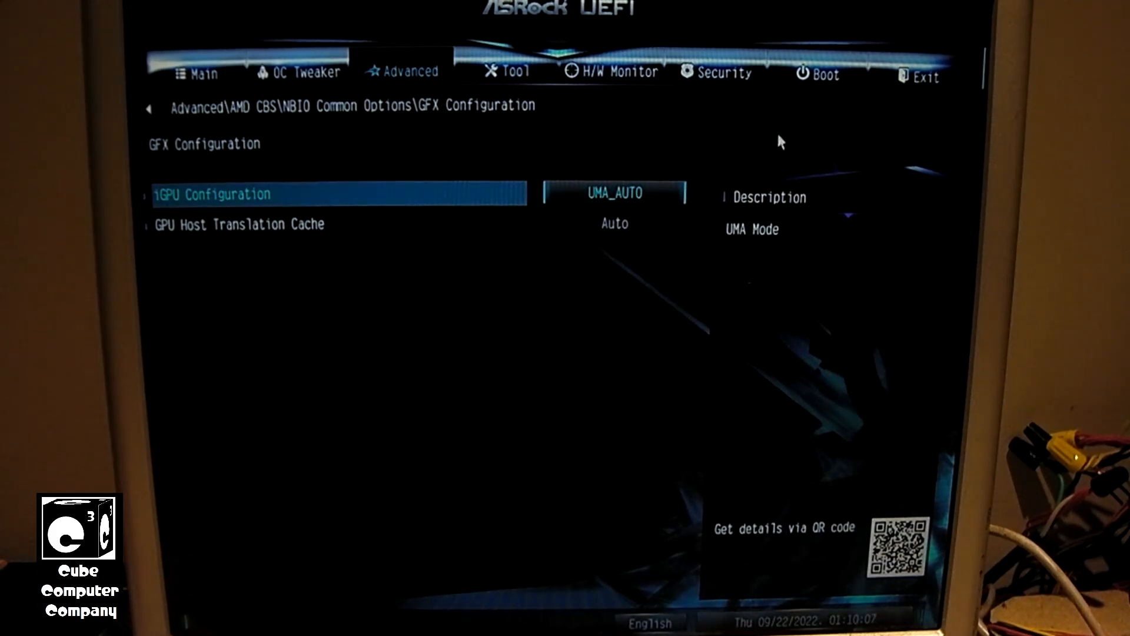
Step: Save the changes and exit UEFI setup, rebooting into Windows
click(924, 71)
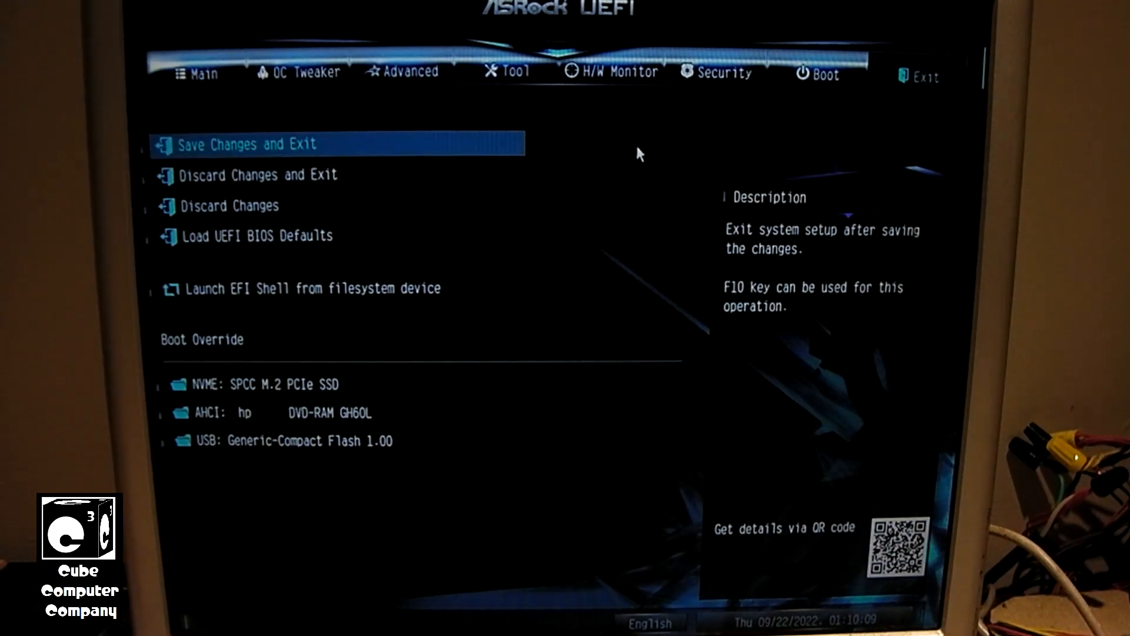
click(249, 143)
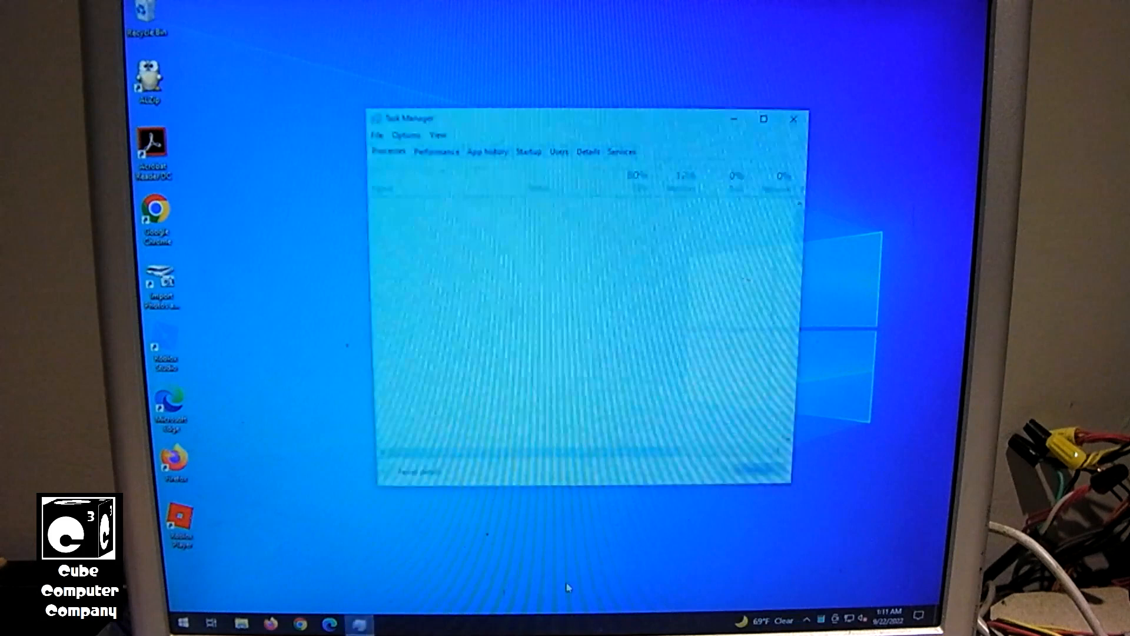
Step: Check GPU 0 shows 512 MB dedicated memory in Task Manager's Performance view, then restart
click(433, 150)
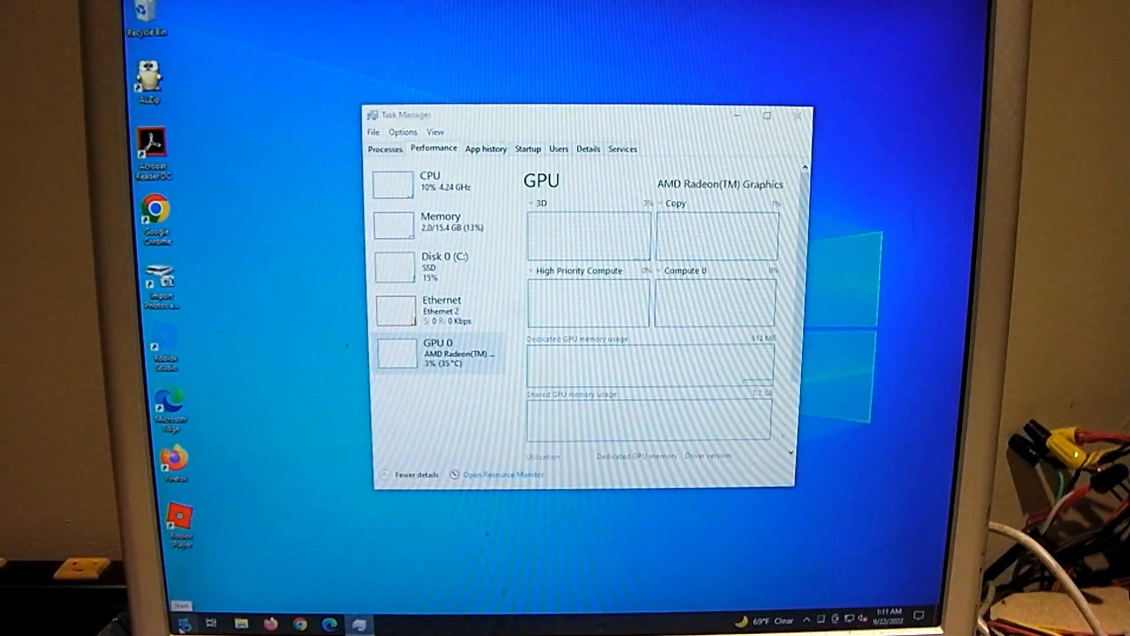
click(183, 622)
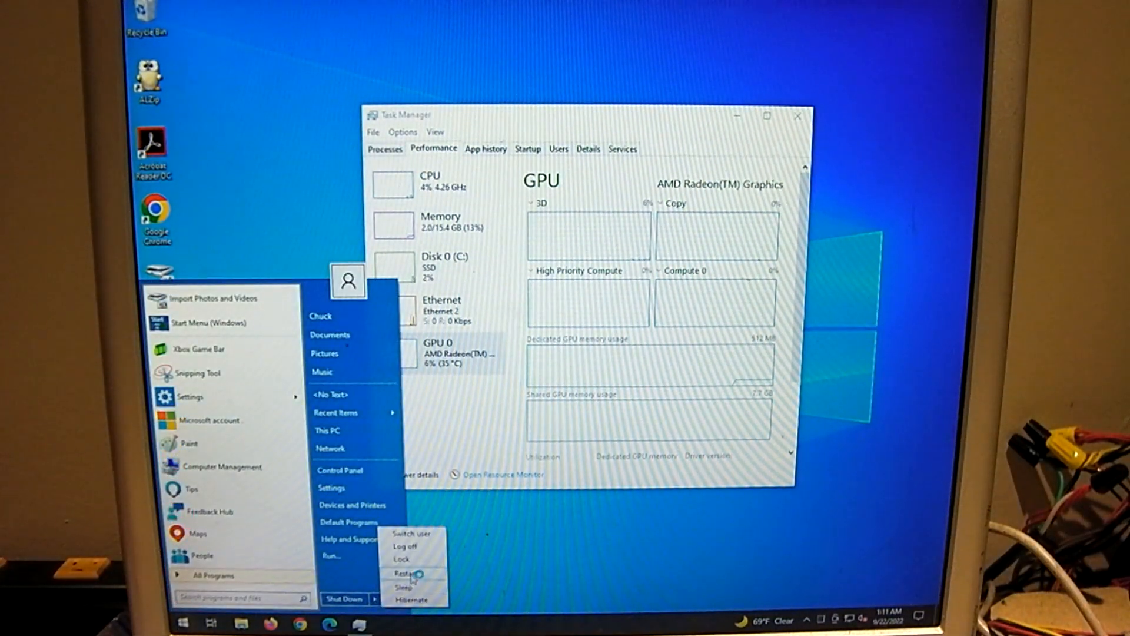
click(404, 574)
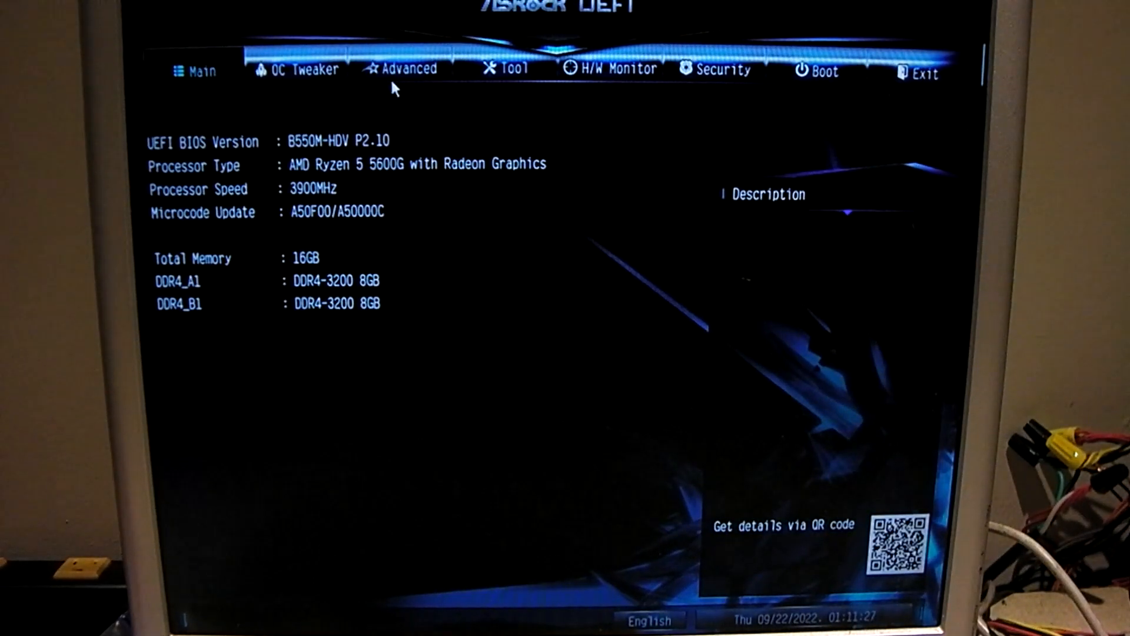
Step: Navigate Advanced > AMD CBS > NBIO Common Options > GFX Configuration
click(407, 69)
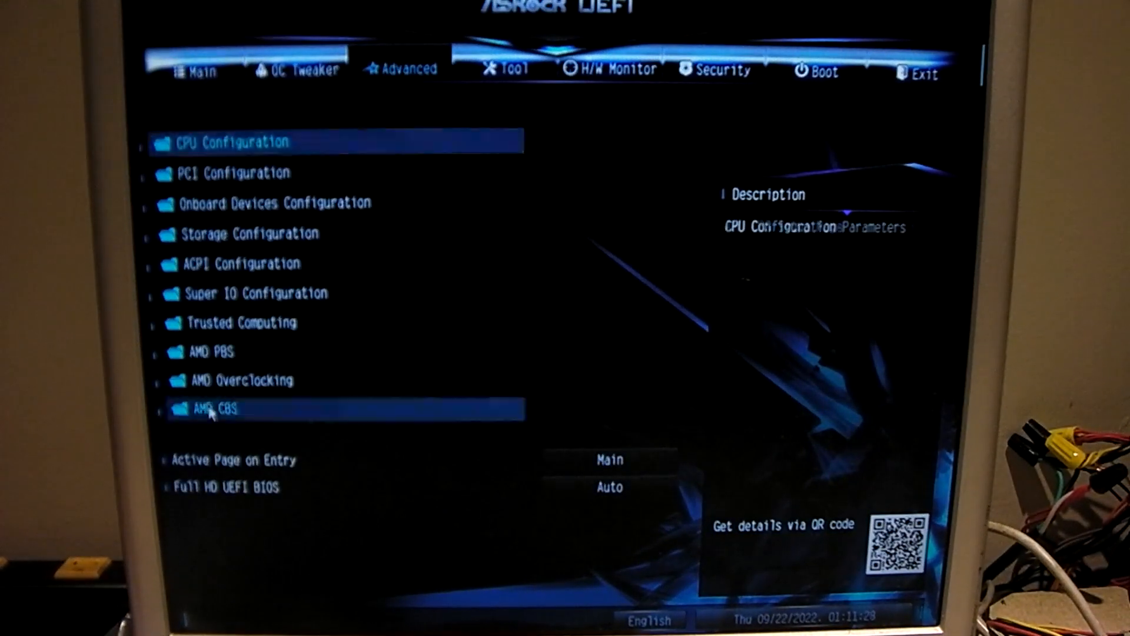
click(210, 409)
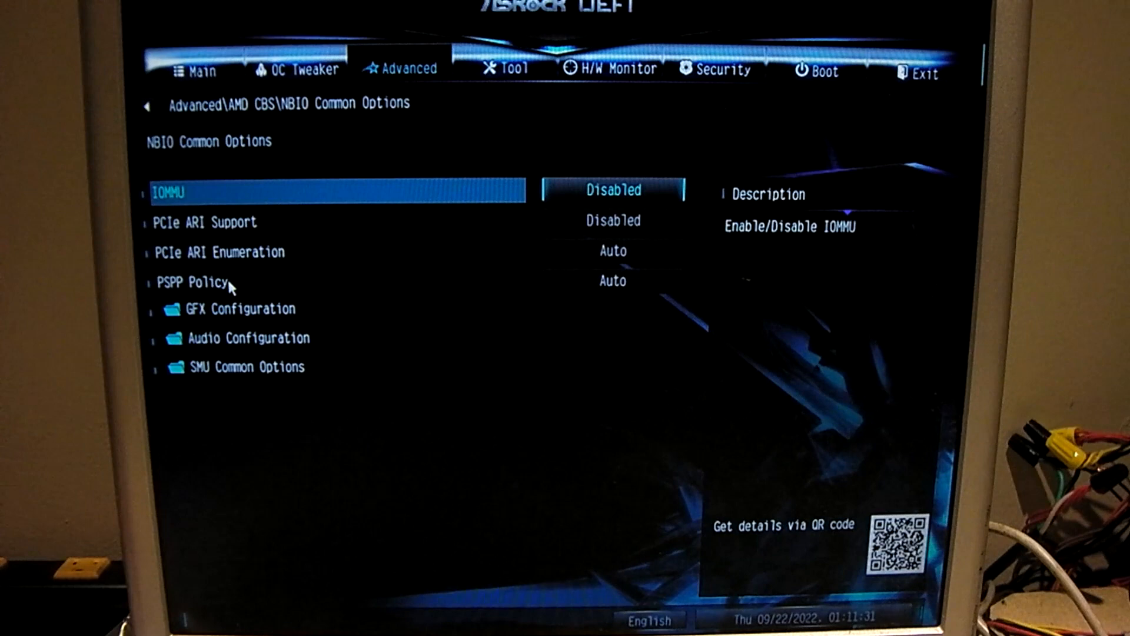
double_click(242, 309)
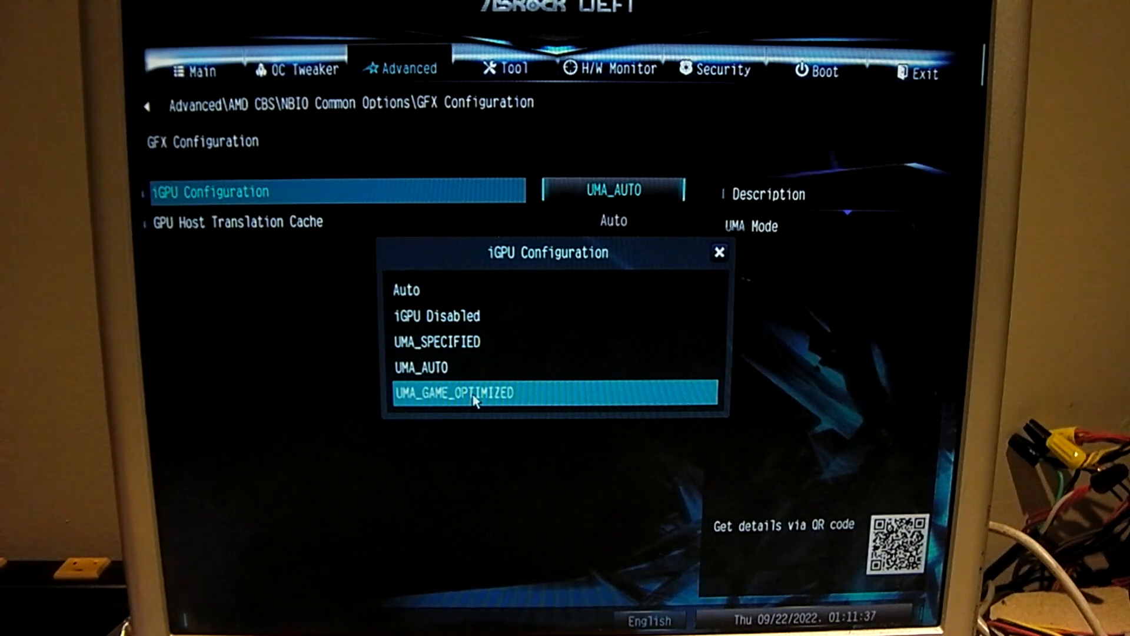
Step: Set iGPU Configuration to UMA_GAME_OPTIMIZED, then save changes and exit setup
click(452, 393)
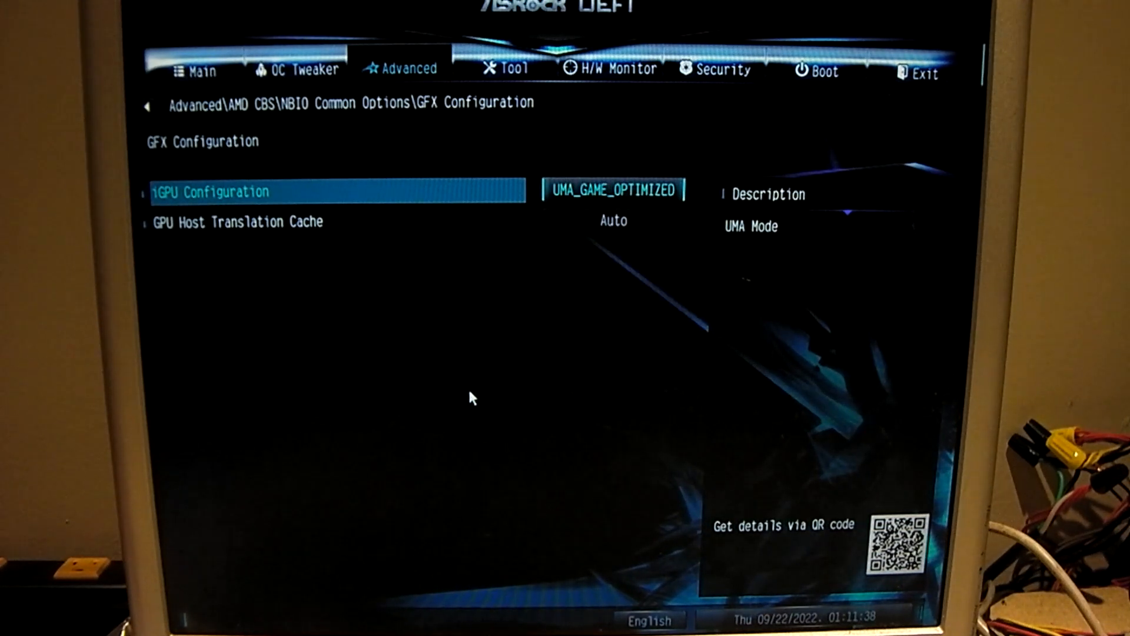
click(612, 221)
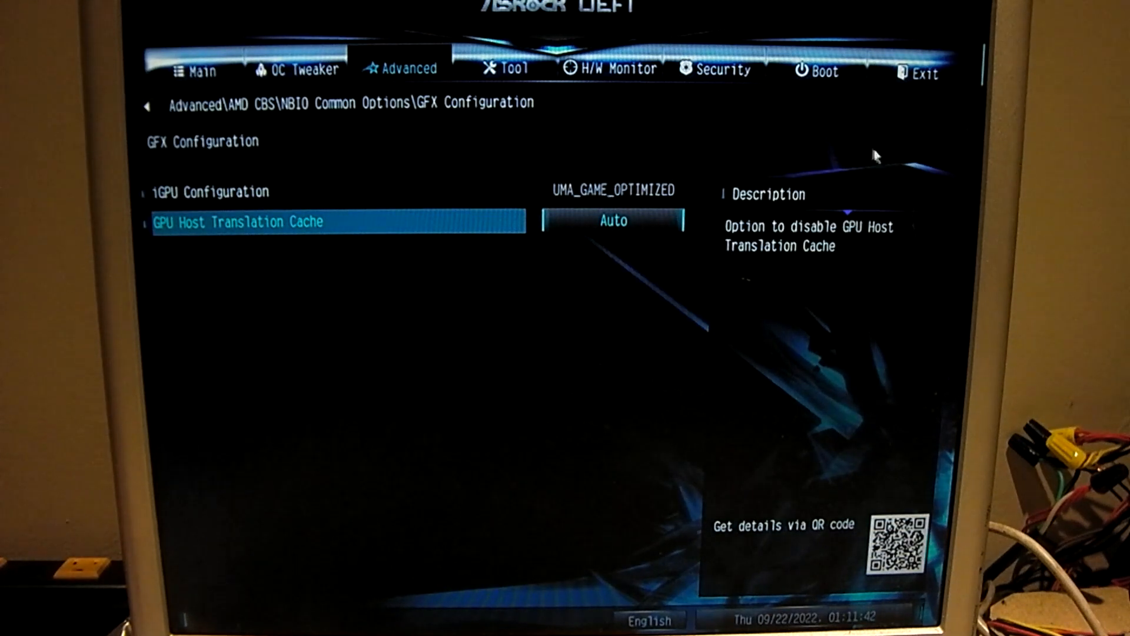
click(926, 70)
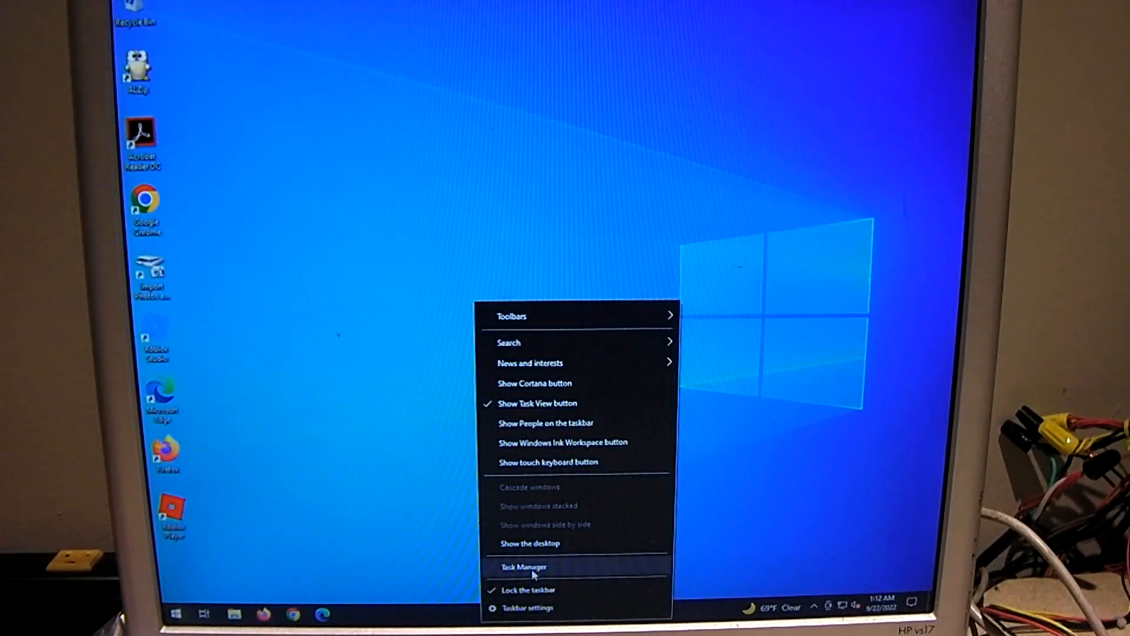
Step: Launch Task Manager and show GPU 0 reporting 2.0 GB dedicated GPU memory
click(524, 566)
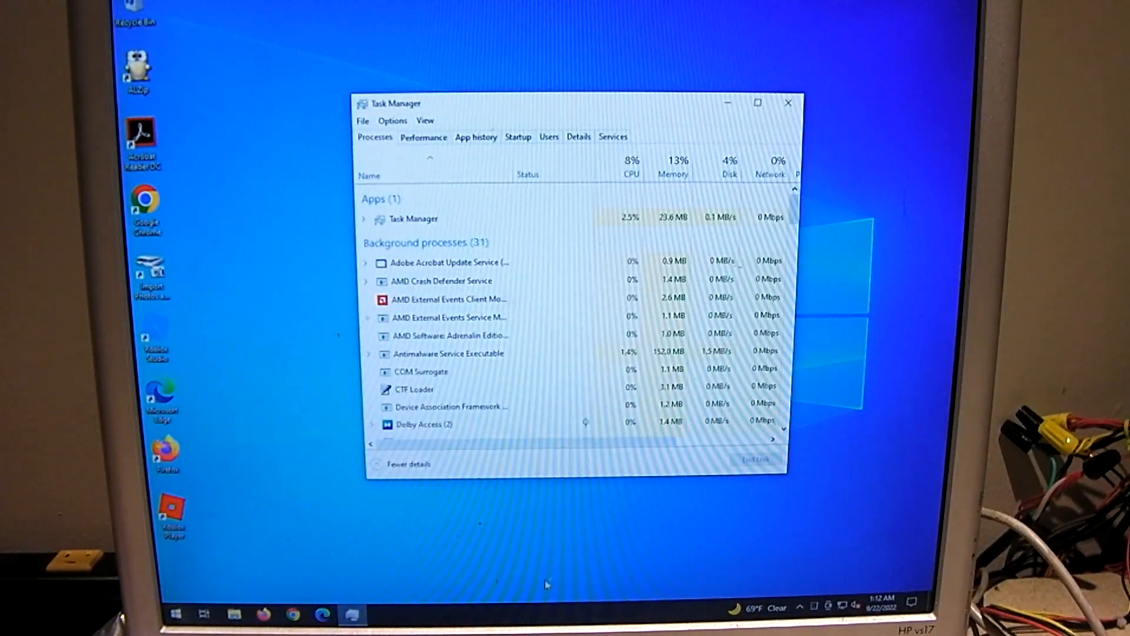
click(423, 137)
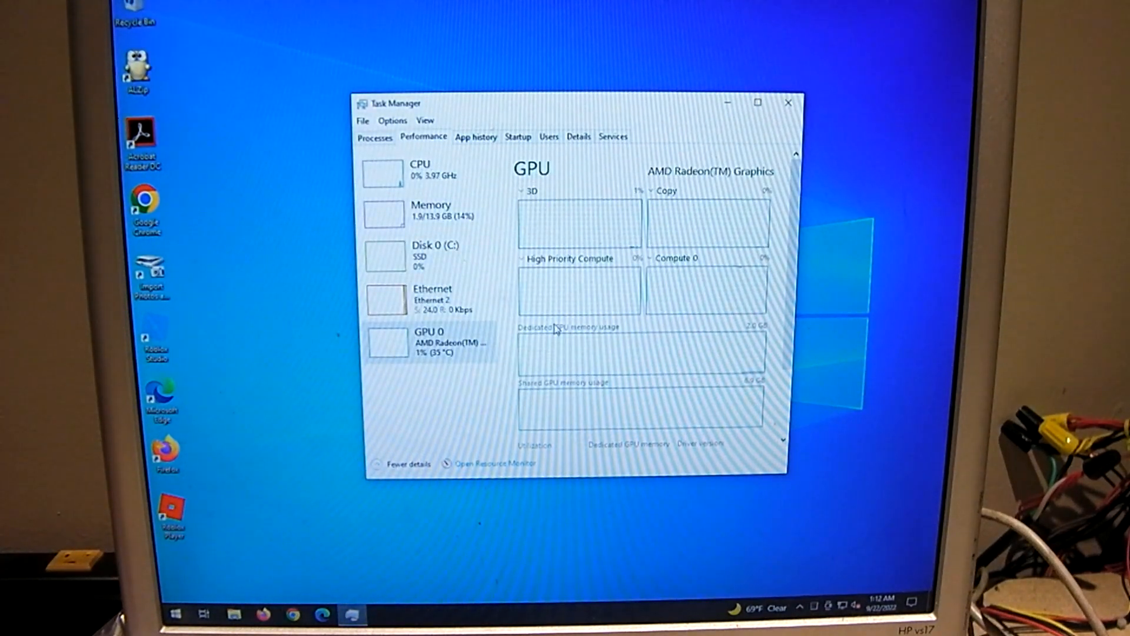
mouse_move(561, 346)
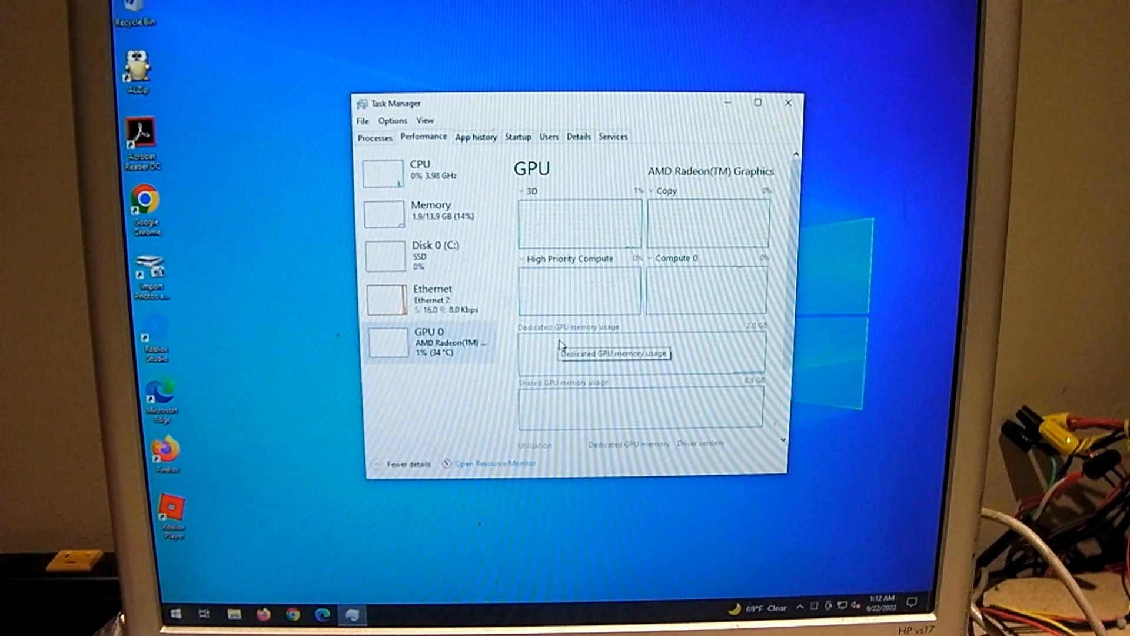